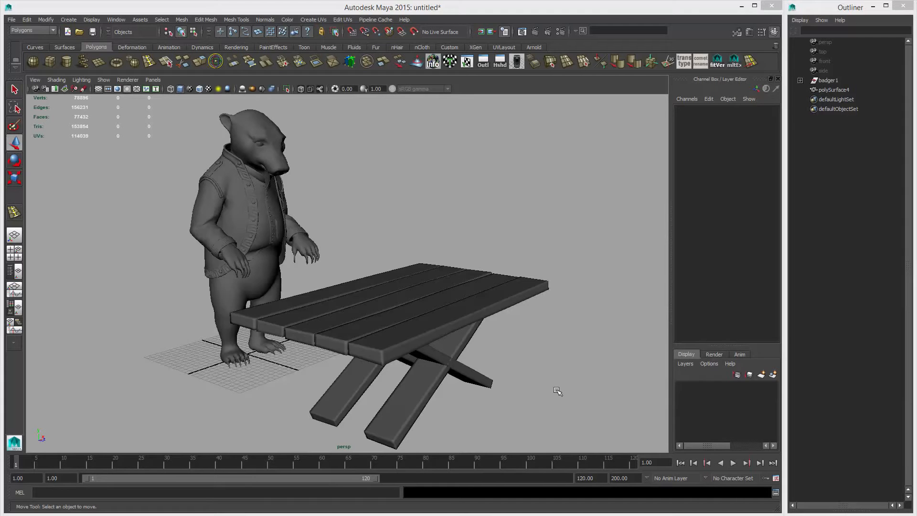
{"action": "mouse_move", "coordinate": [501, 384]}
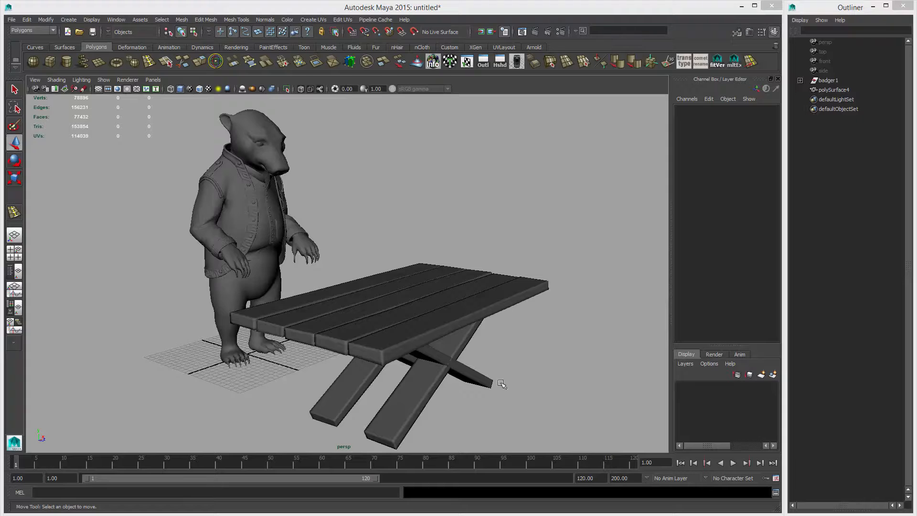
{"action": "mouse_move", "coordinate": [444, 364]}
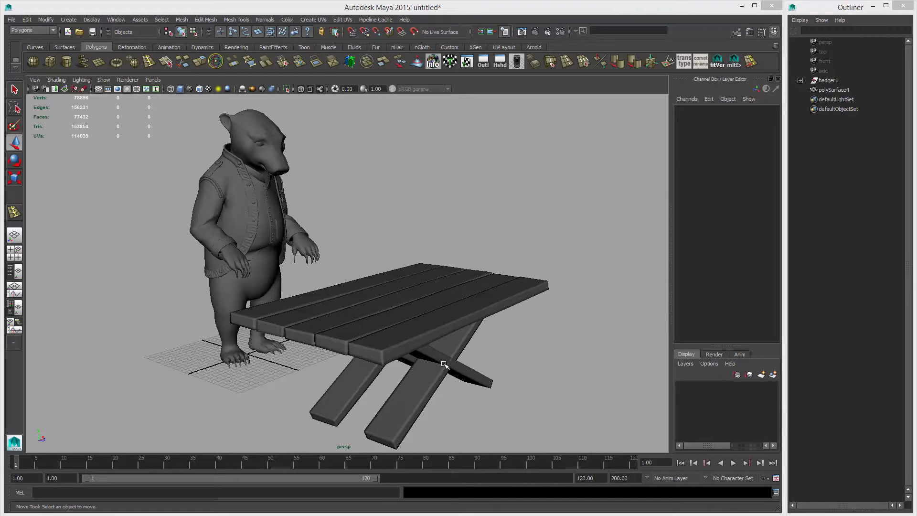
{"action": "mouse_move", "coordinate": [442, 334]}
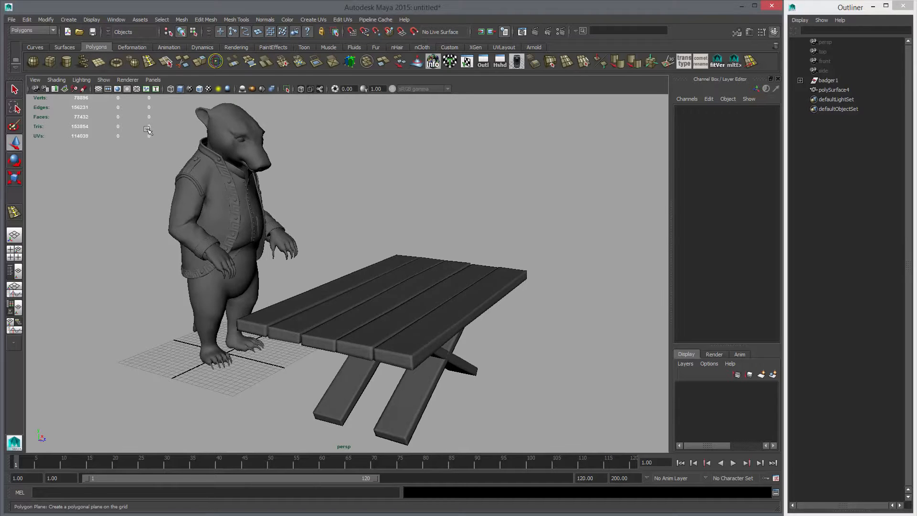
Create a polygon plane over the table and raise its subdivisions to about 20
{"action": "left_click", "coordinate": [147, 128]}
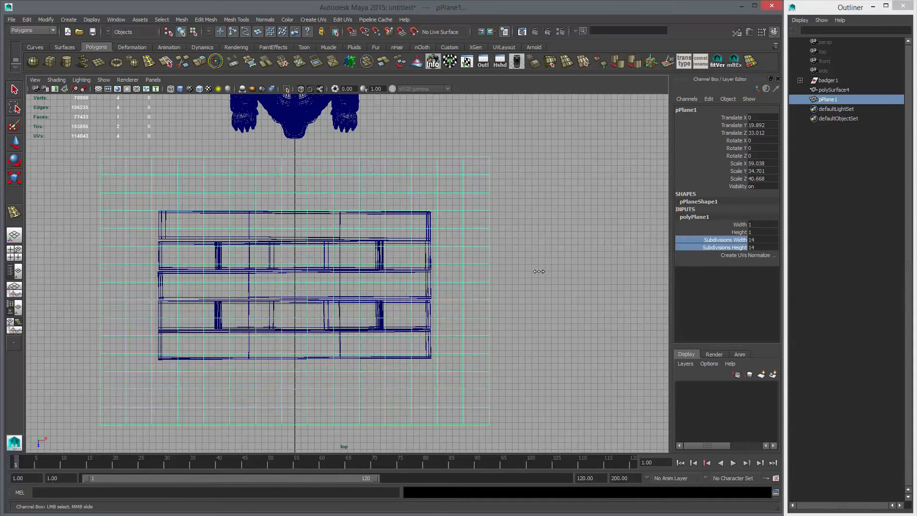
{"action": "type", "text": "20"}
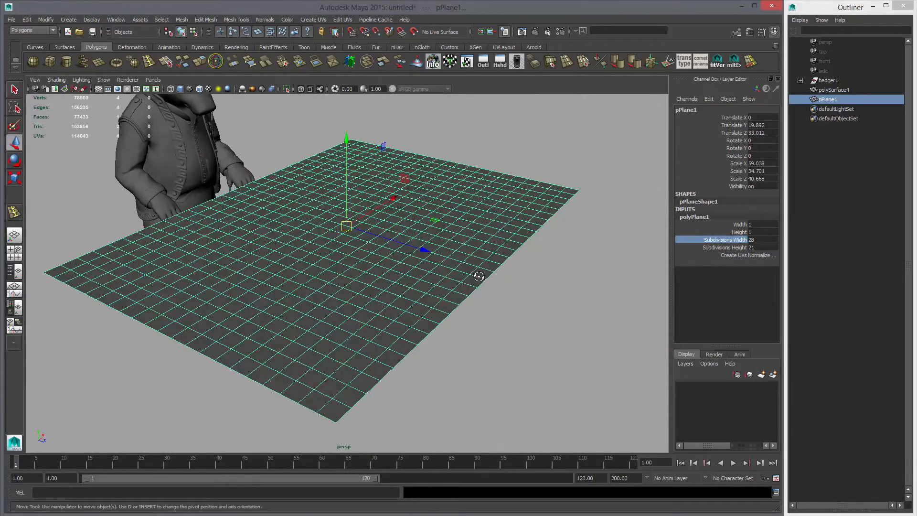
Freeze the plane's transformations so its scale is baked into the geometry
{"action": "left_click", "coordinate": [45, 19]}
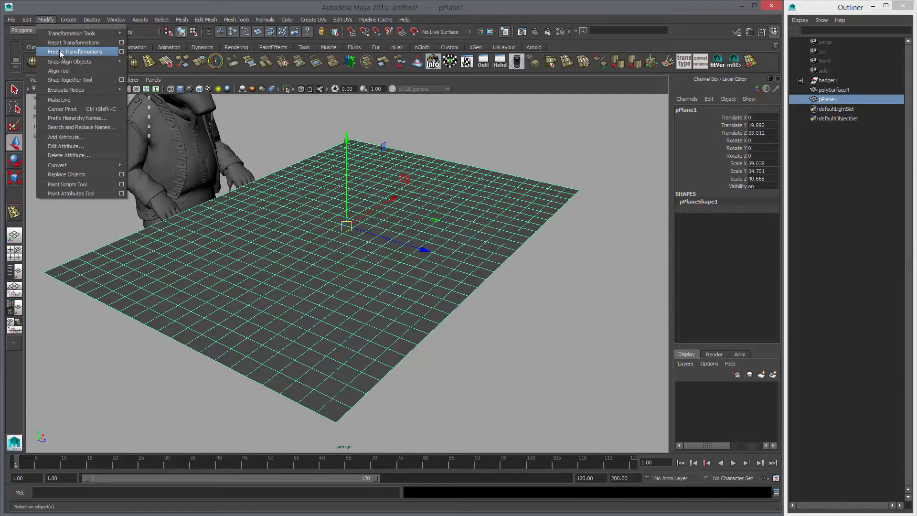
{"action": "left_click", "coordinate": [74, 42]}
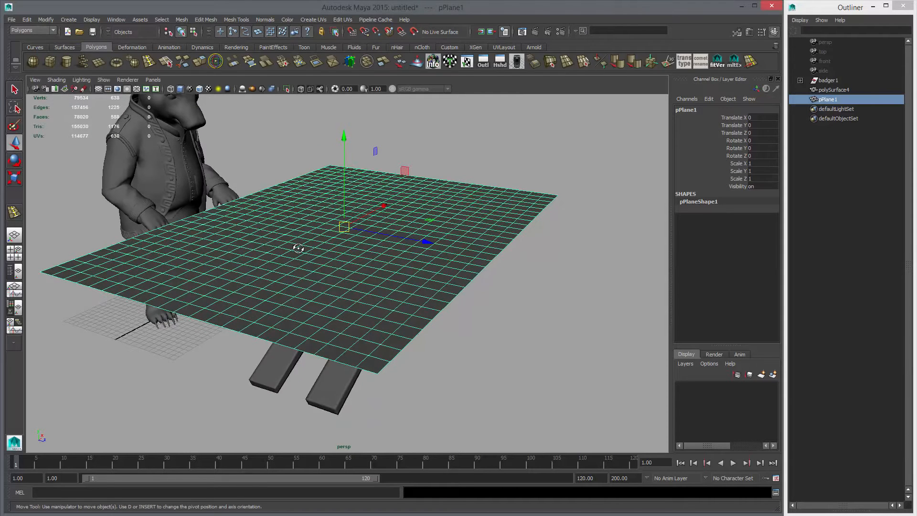
{"action": "mouse_move", "coordinate": [383, 269]}
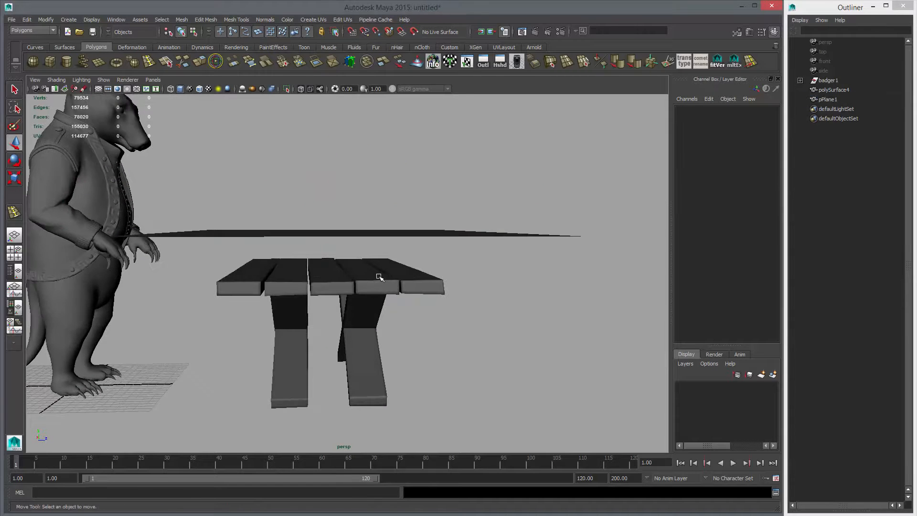
{"action": "left_click", "coordinate": [379, 276]}
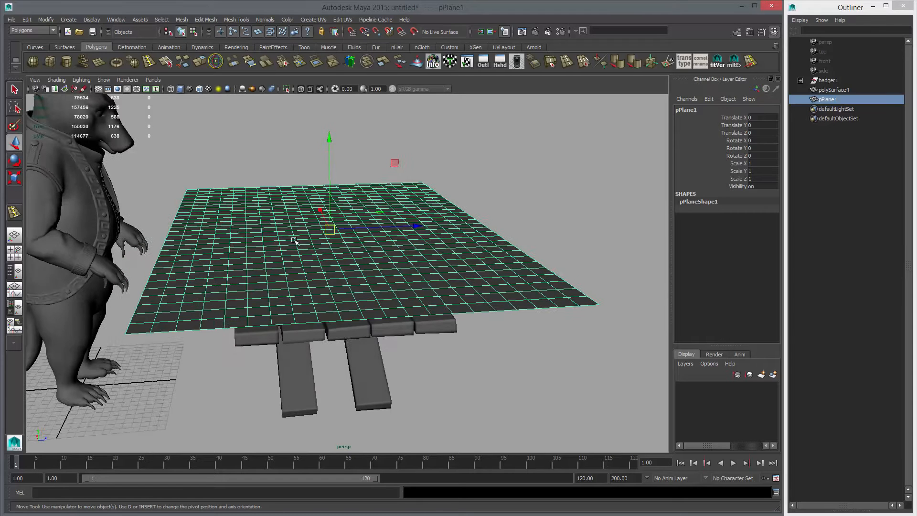
Switch to the nDynamics menu set and make the plane an nCloth object
{"action": "left_click", "coordinate": [29, 31]}
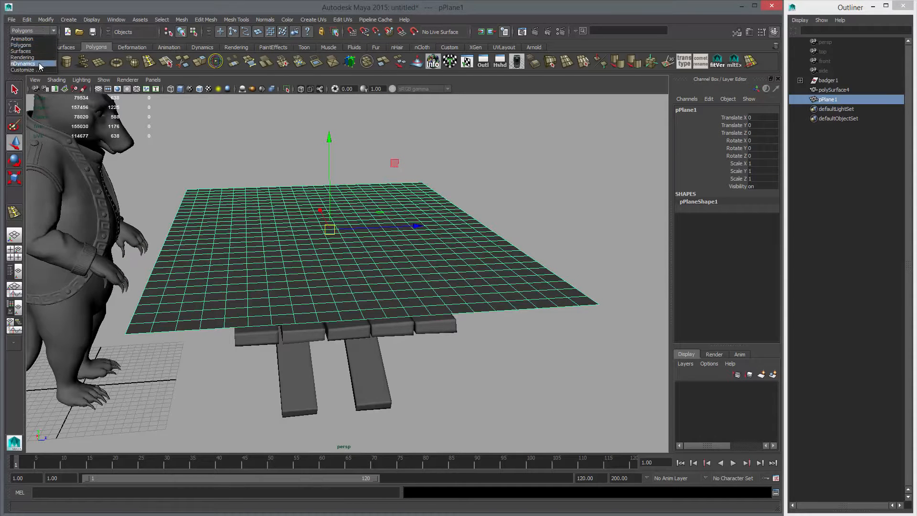
{"action": "left_click", "coordinate": [191, 19]}
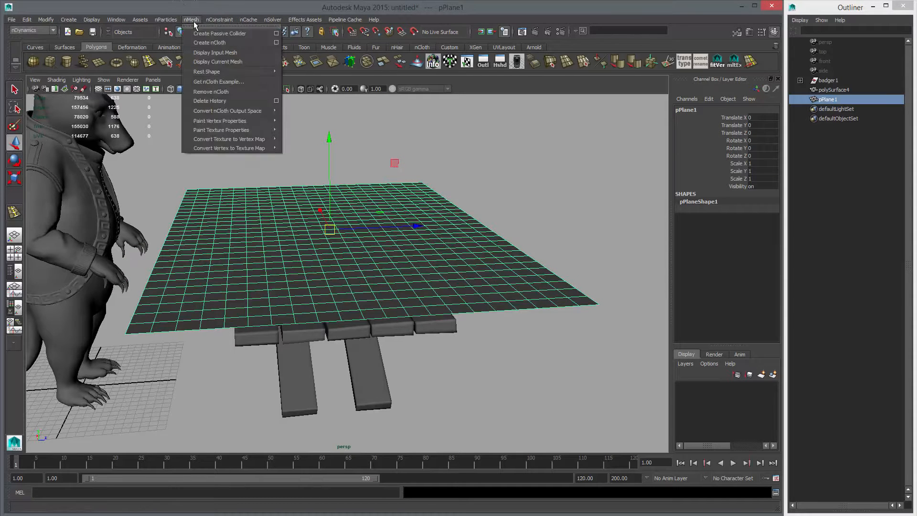
{"action": "left_click", "coordinate": [209, 42]}
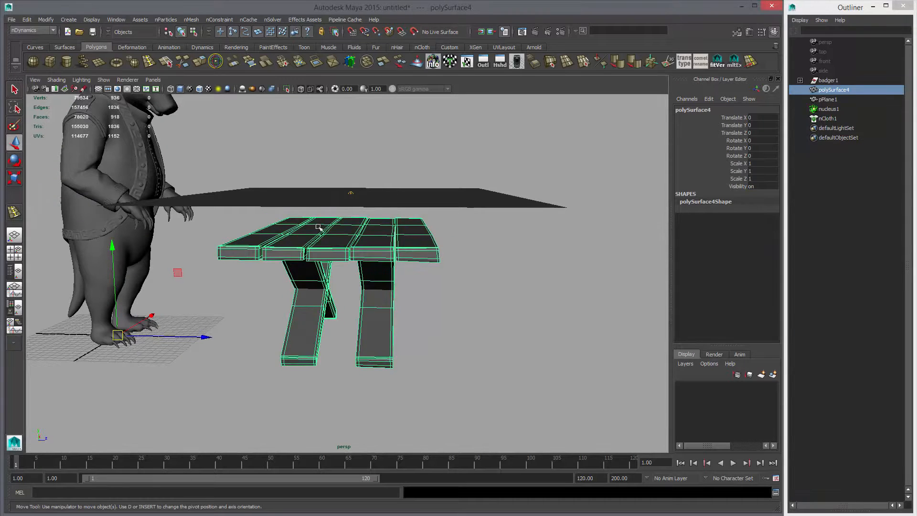
Turn the picnic table into a passive collider via nMesh > Create Passive Collider
{"action": "left_click", "coordinate": [192, 19]}
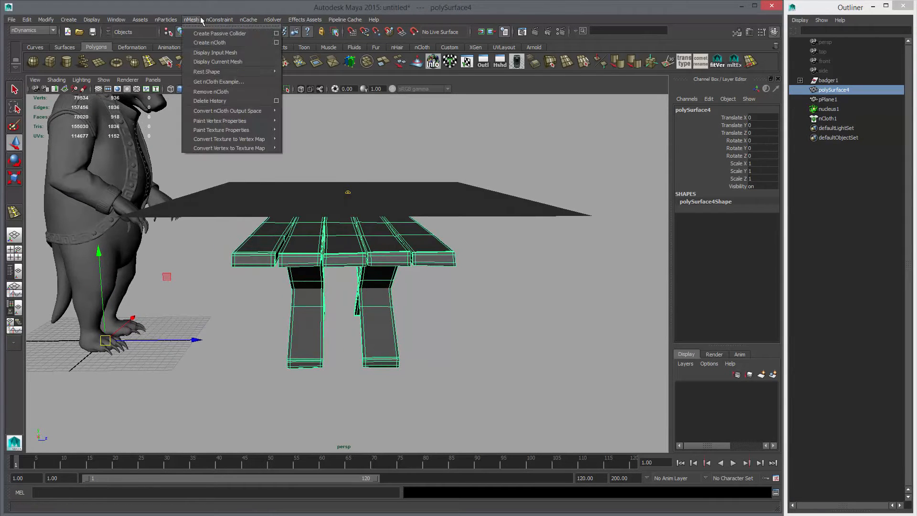
{"action": "mouse_move", "coordinate": [220, 33]}
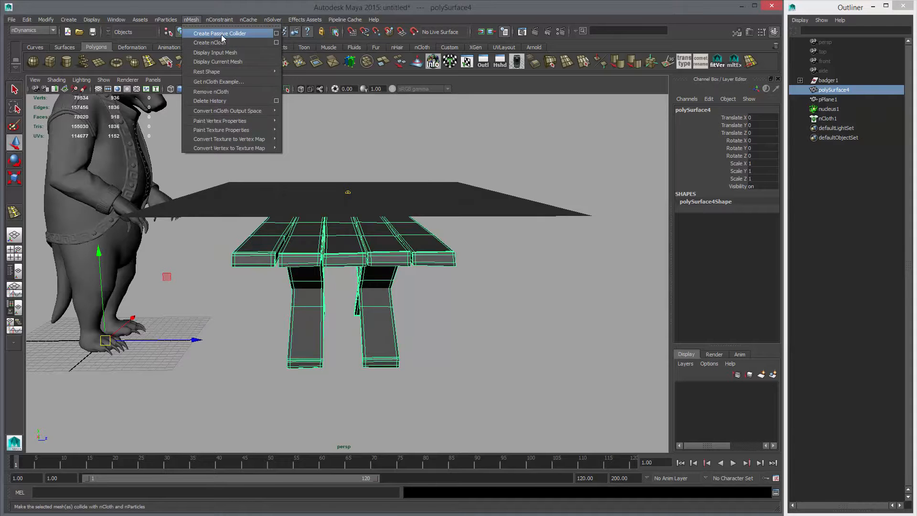
{"action": "left_click", "coordinate": [220, 32]}
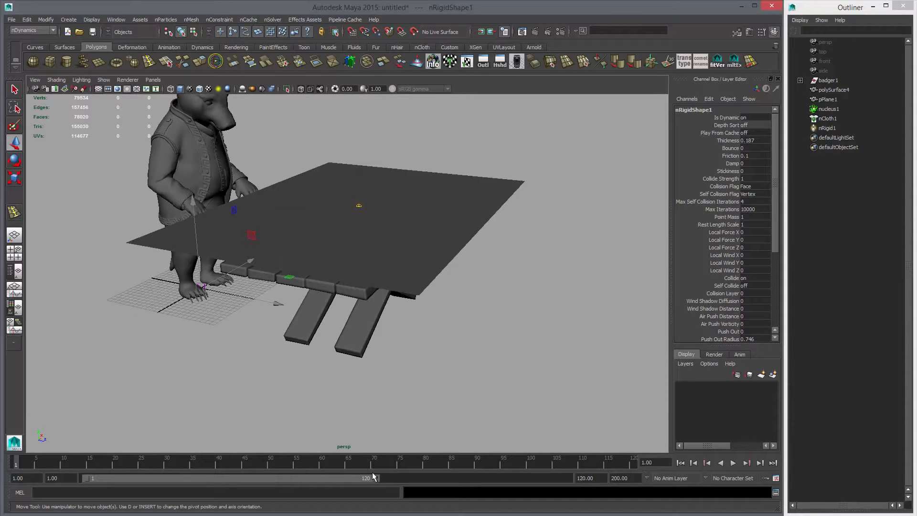
Set the time slider's playback speed to Play Every Frame
{"action": "left_click", "coordinate": [733, 462]}
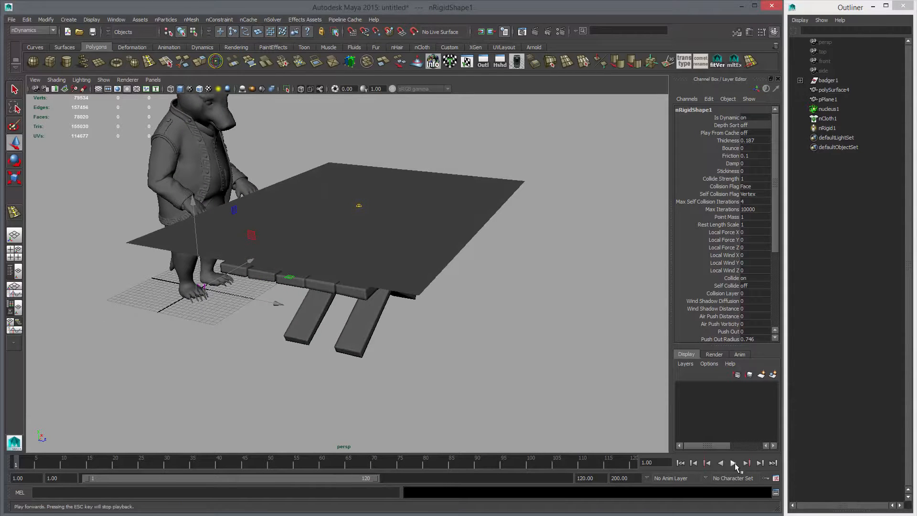
{"action": "right_click", "coordinate": [735, 464]}
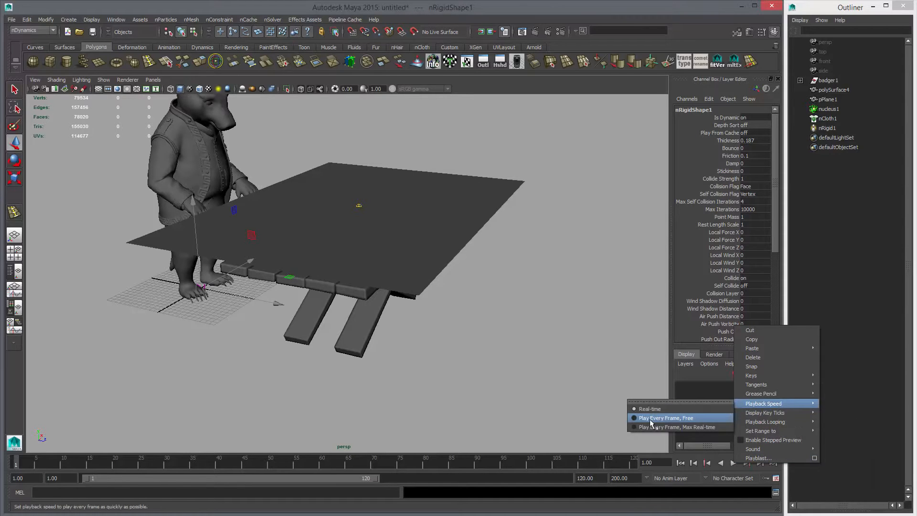
{"action": "mouse_move", "coordinate": [672, 421]}
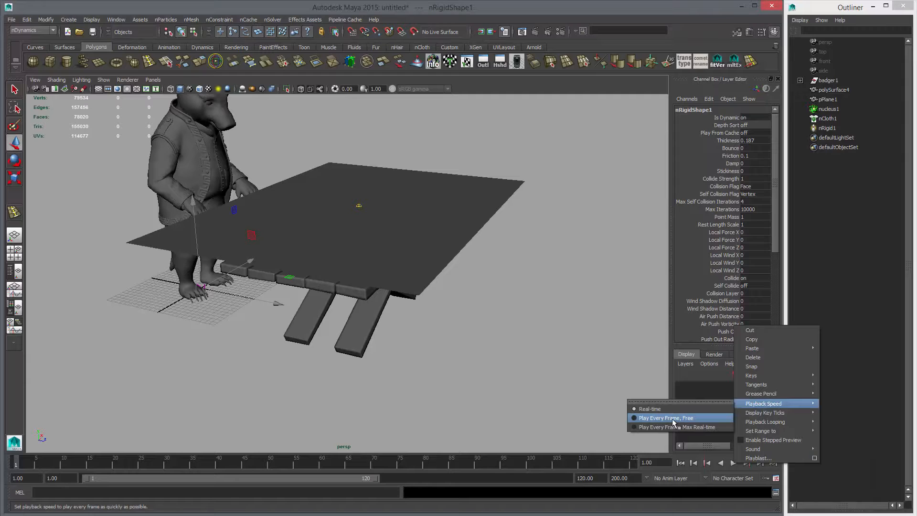
{"action": "left_click", "coordinate": [666, 417]}
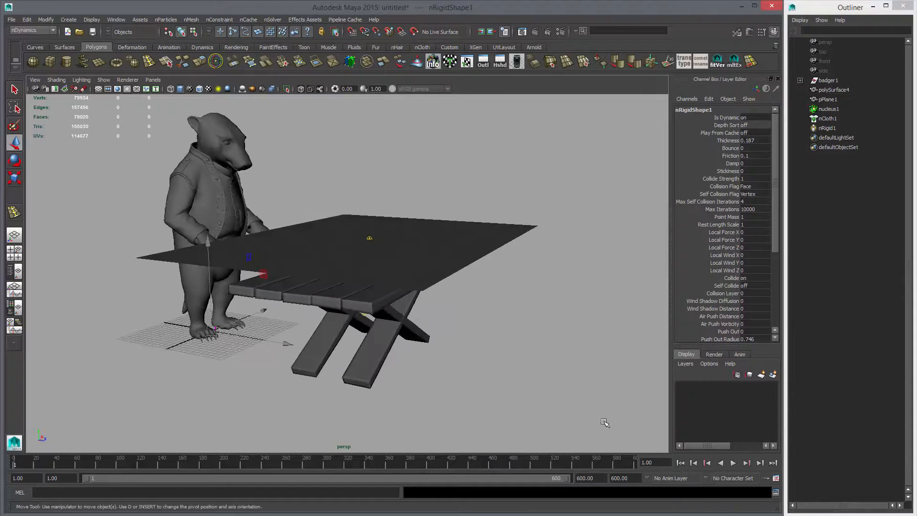
Play the cloth simulation over the 600-frame range, then stop and rewind
{"action": "left_click", "coordinate": [733, 462]}
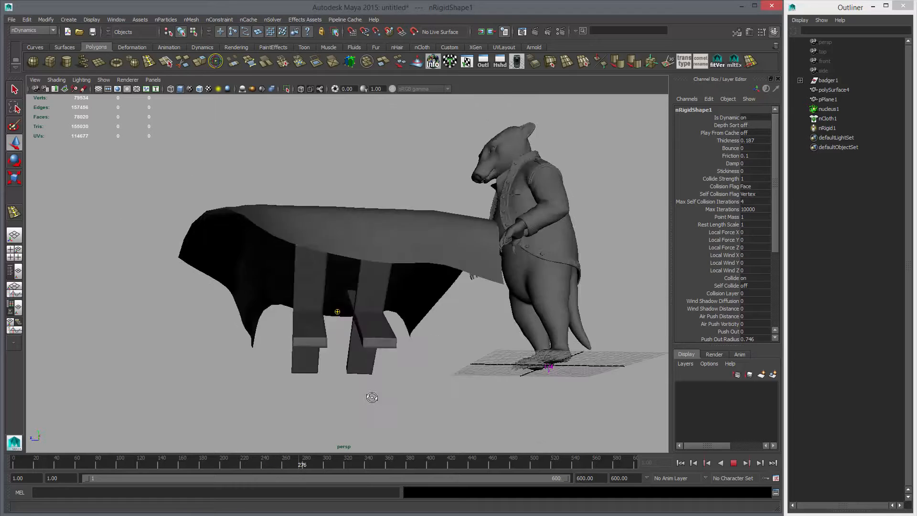
{"action": "left_click", "coordinate": [679, 462]}
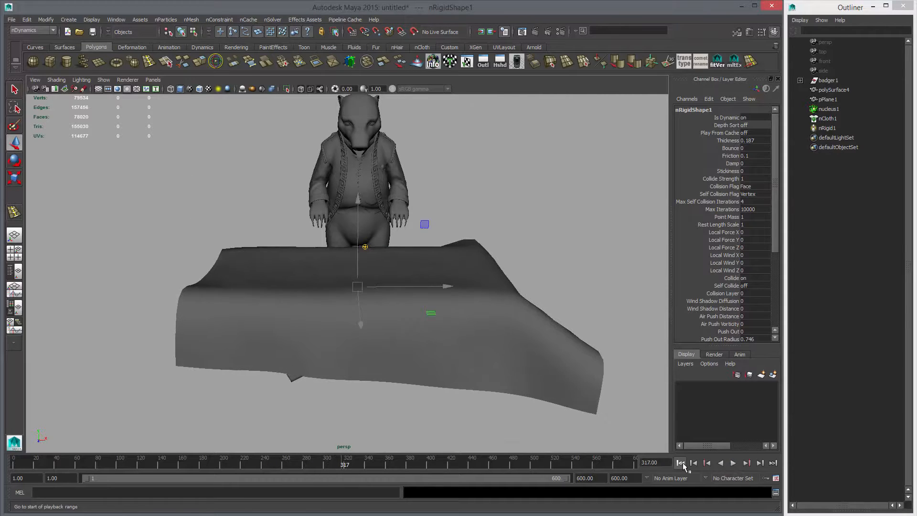
Remove nCloth from the plane and apply Polygon Smooth to densify its mesh
{"action": "left_click", "coordinate": [680, 462]}
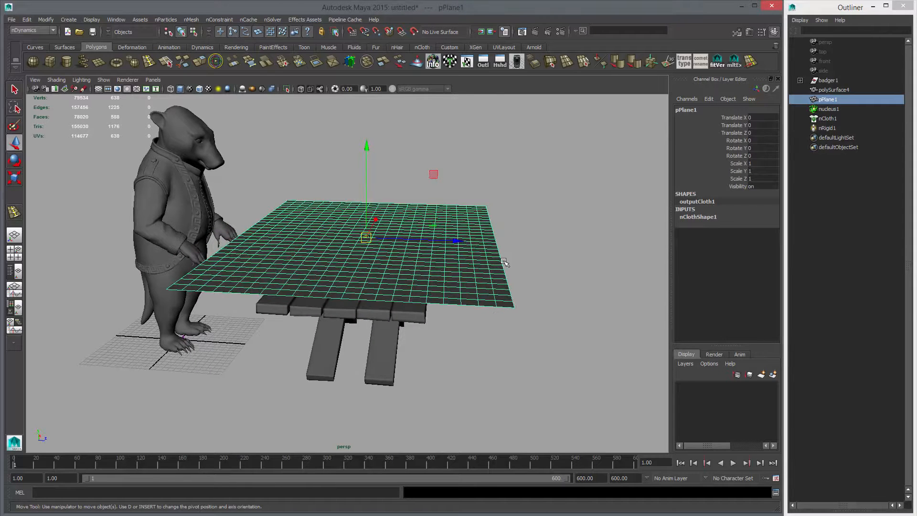
{"action": "left_click", "coordinate": [192, 19]}
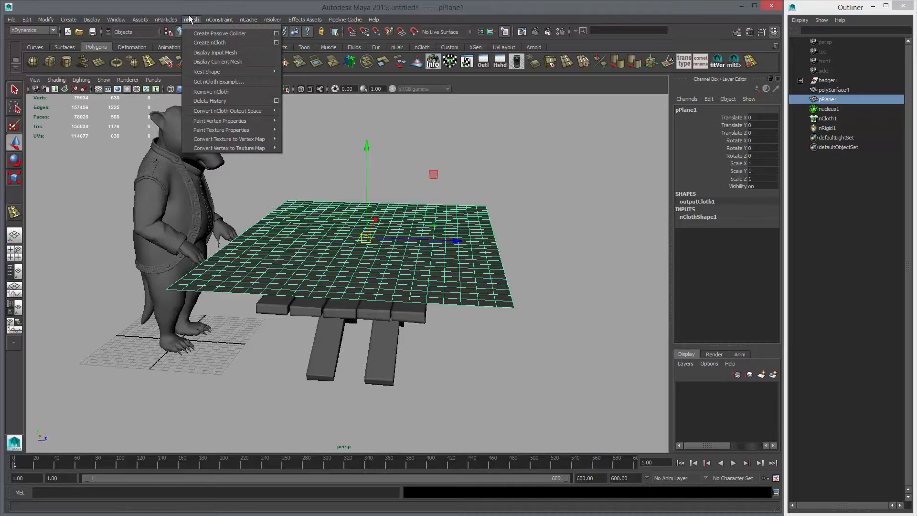
{"action": "mouse_move", "coordinate": [220, 91]}
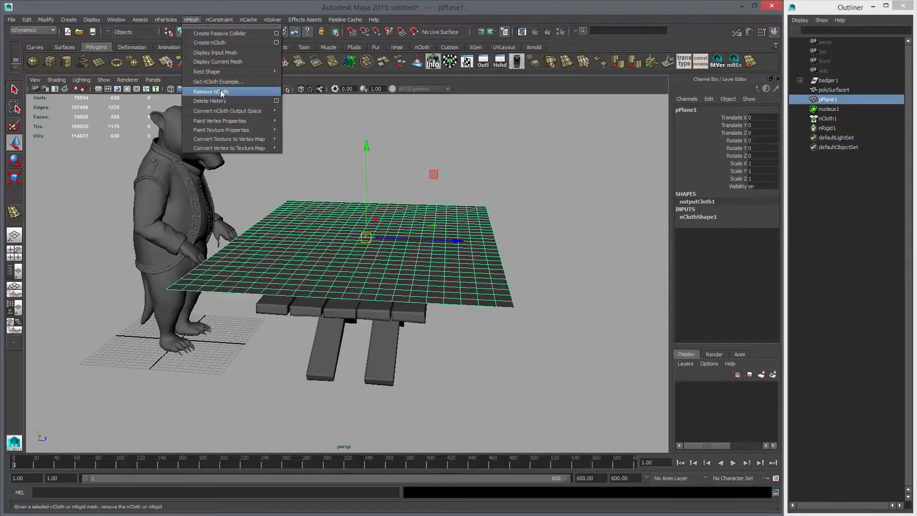
{"action": "left_click", "coordinate": [210, 91]}
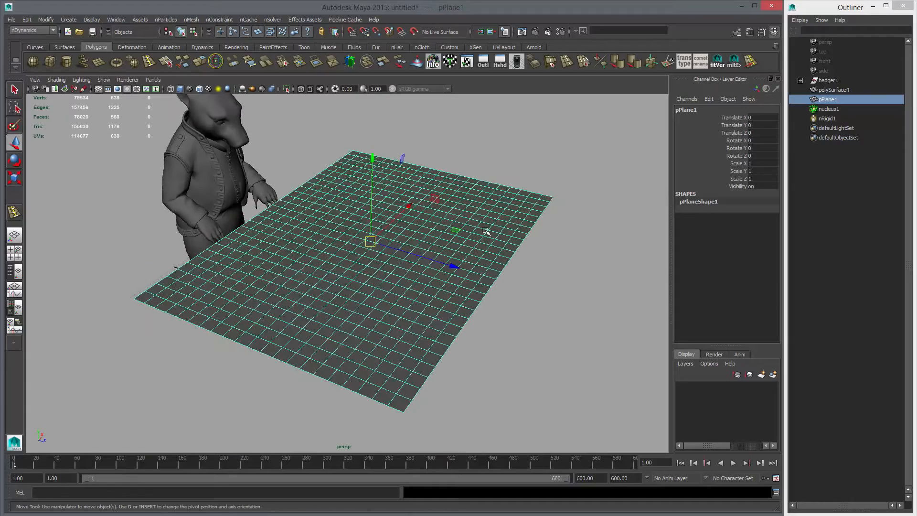
{"action": "mouse_move", "coordinate": [130, 61]}
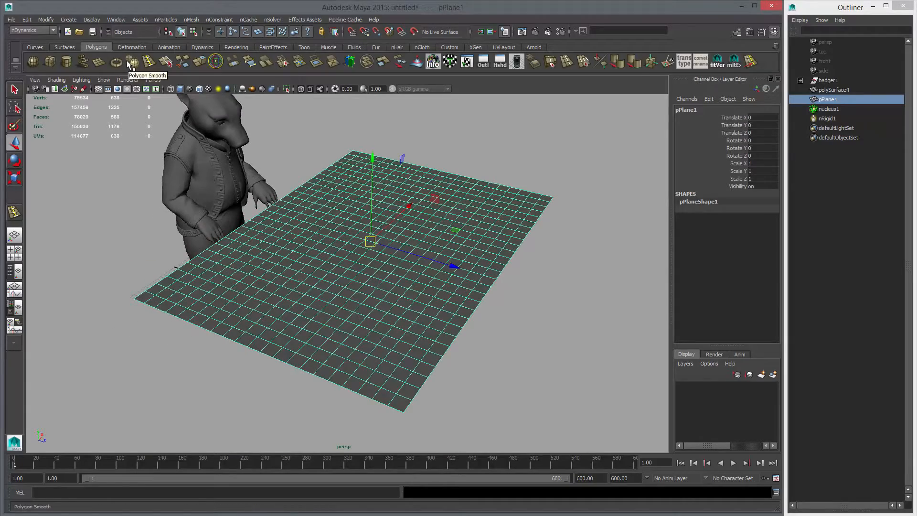
{"action": "left_click", "coordinate": [130, 61]}
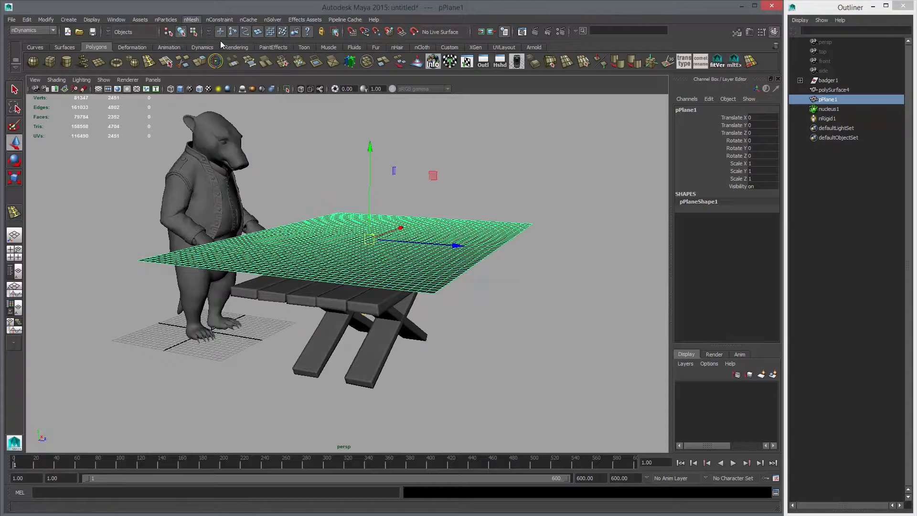
Make the smoothed plane nCloth again and play its drape over the table
{"action": "left_click", "coordinate": [733, 462]}
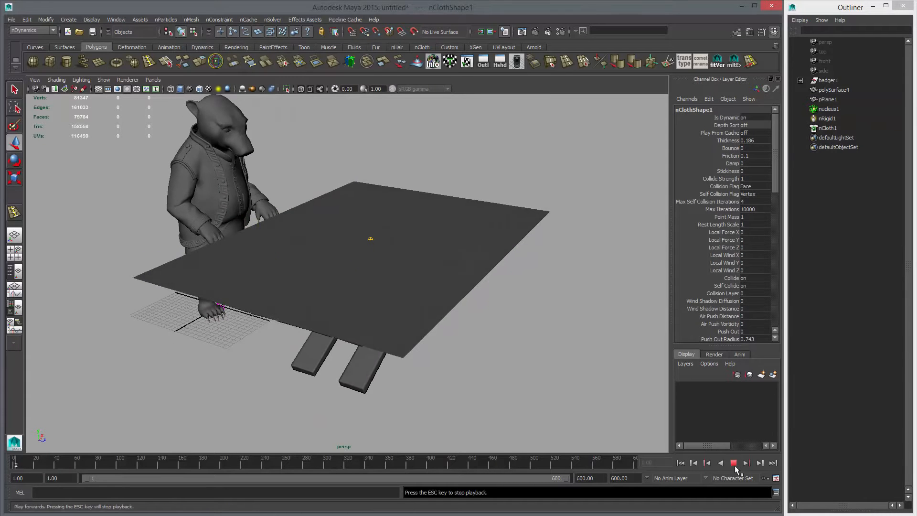
{"action": "left_click", "coordinate": [733, 463]}
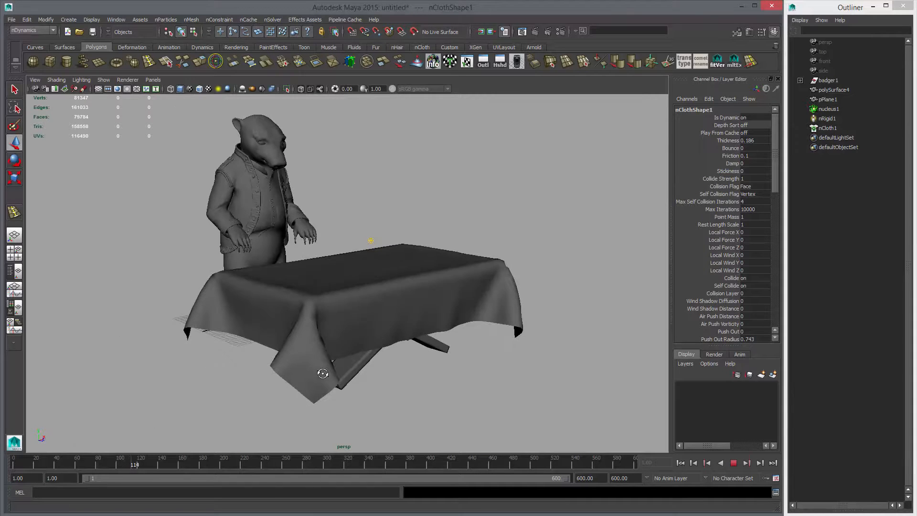
{"action": "left_click", "coordinate": [732, 462]}
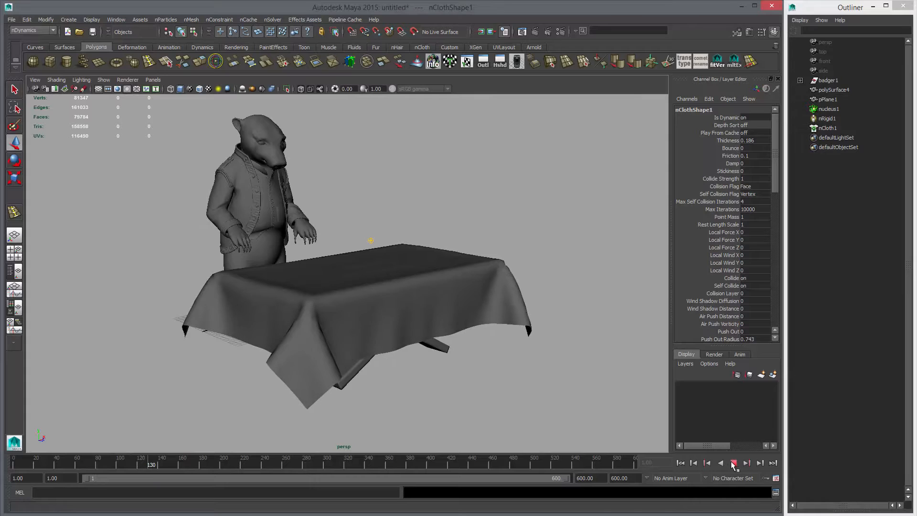
{"action": "left_click", "coordinate": [733, 462]}
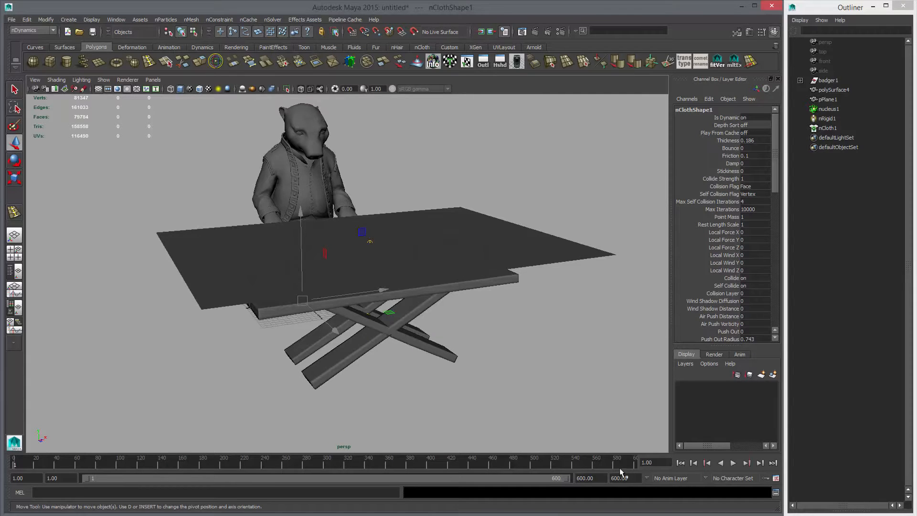
Replay the simulation, stop at frame 1 and clear the selection
{"action": "left_click", "coordinate": [732, 462]}
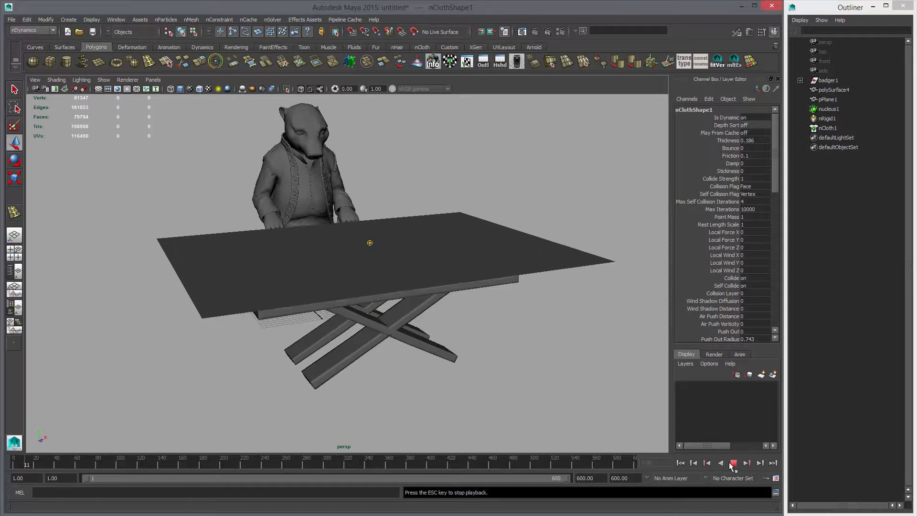
{"action": "left_click", "coordinate": [732, 462]}
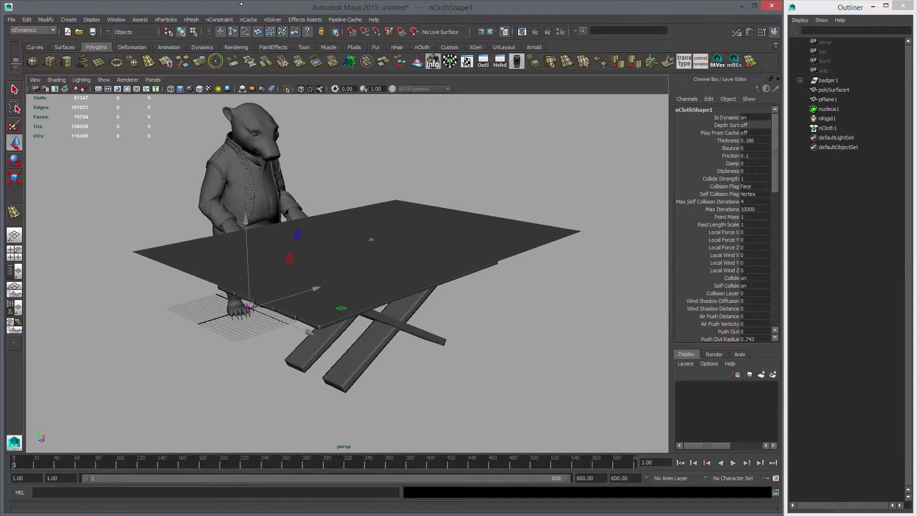
{"action": "left_click", "coordinate": [407, 220]}
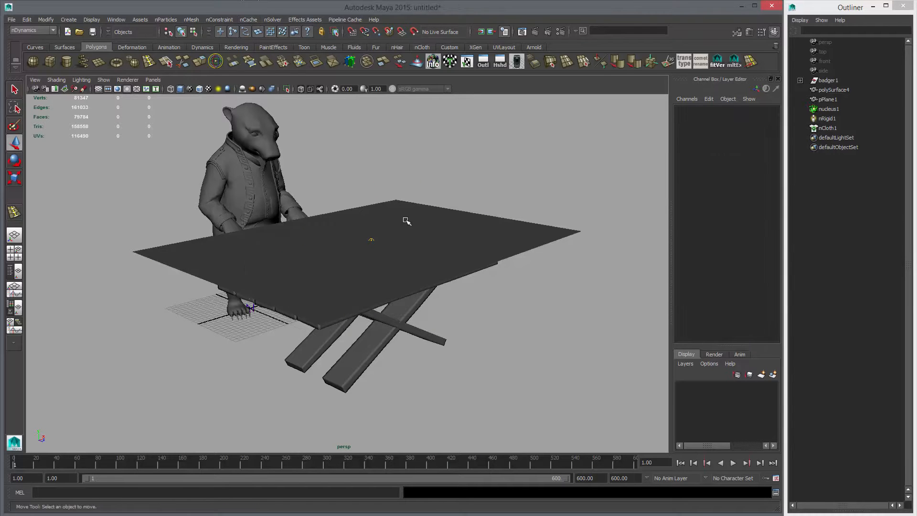
Create a new nCache for pPlane1's cloth simulation and let it compute
{"action": "left_click", "coordinate": [248, 20]}
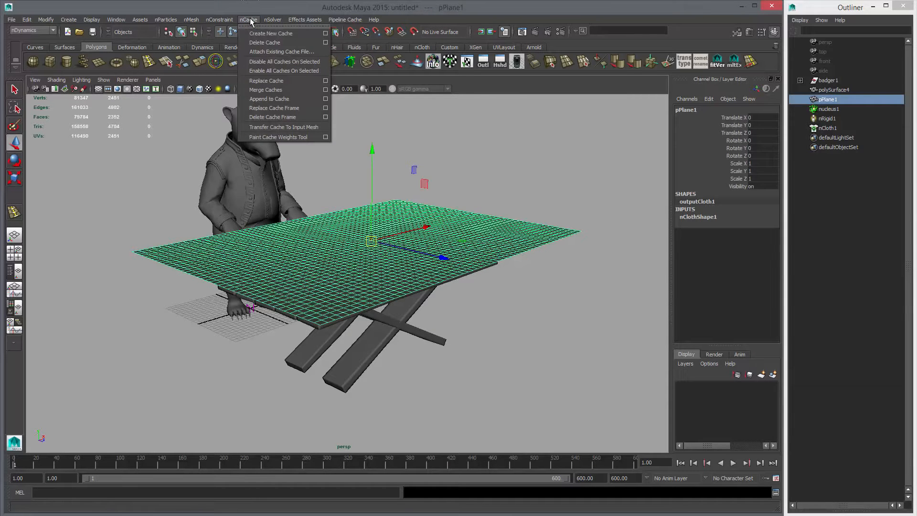
{"action": "mouse_move", "coordinate": [270, 33]}
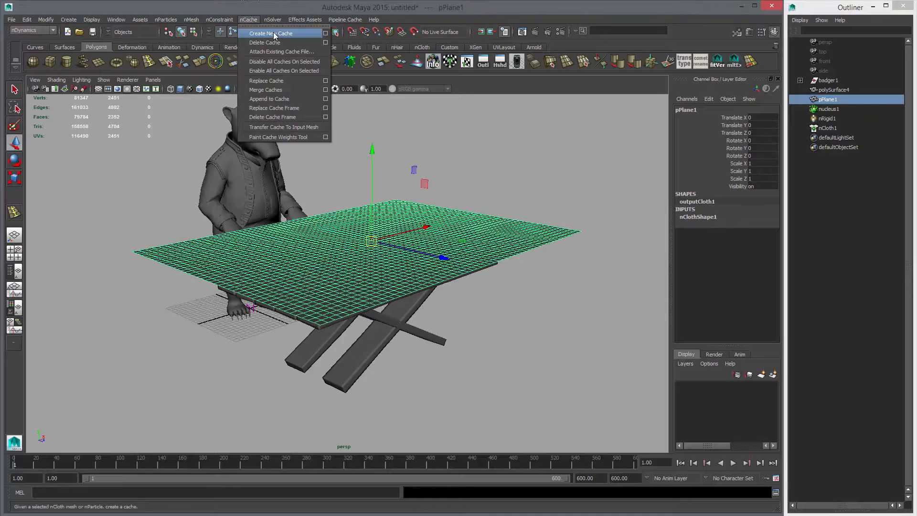
{"action": "left_click", "coordinate": [270, 34]}
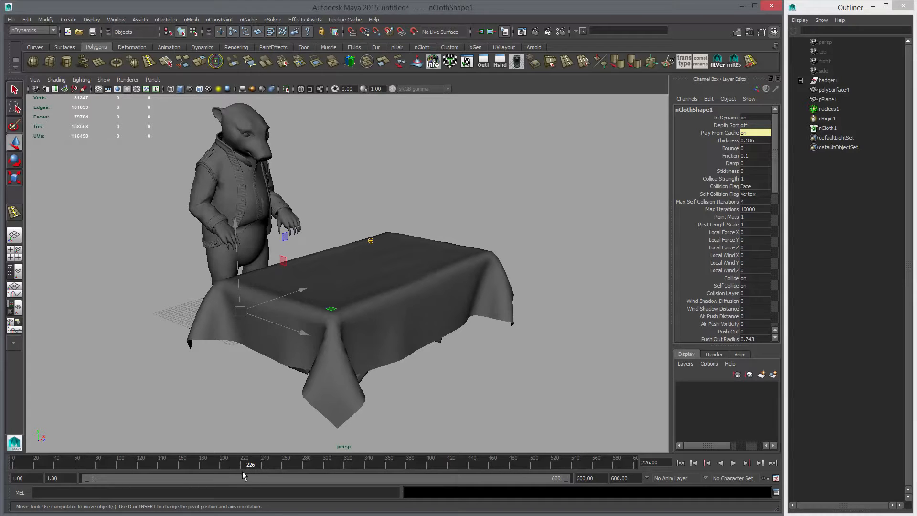
Rewind and play the cached tablecloth draping over the table
{"action": "left_click", "coordinate": [733, 462]}
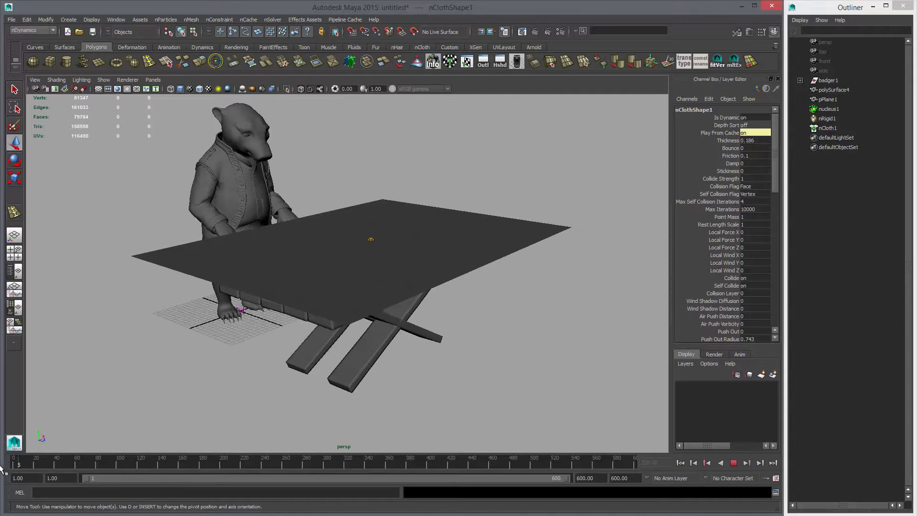
{"action": "left_click", "coordinate": [735, 462]}
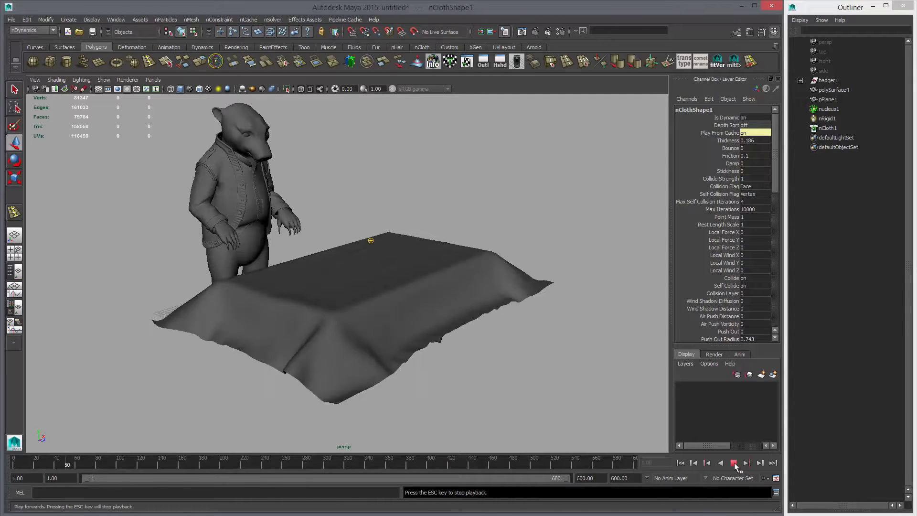
{"action": "left_click", "coordinate": [734, 462]}
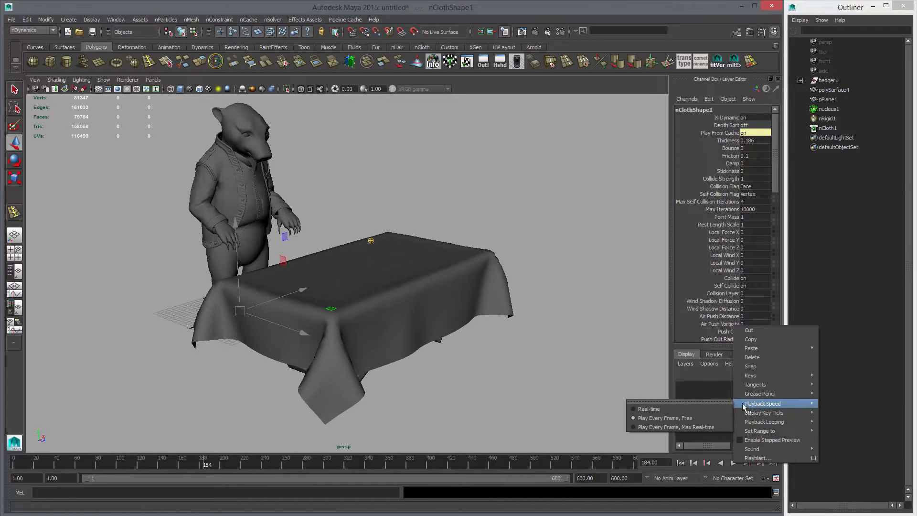
{"action": "mouse_move", "coordinate": [653, 408]}
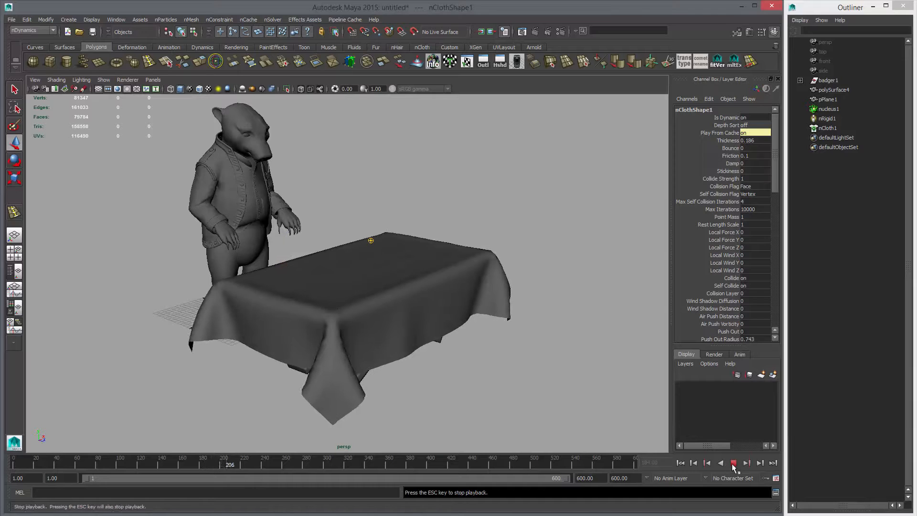
{"action": "left_click", "coordinate": [732, 462]}
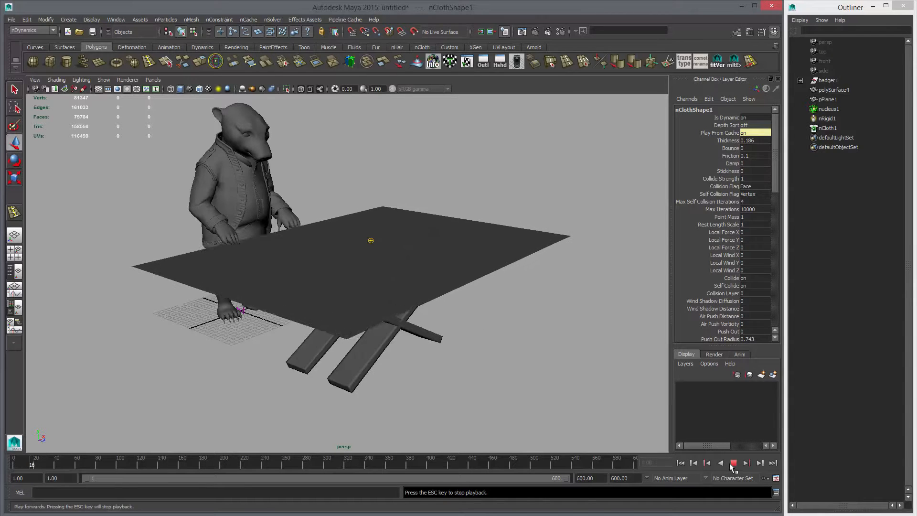
{"action": "left_click", "coordinate": [733, 462]}
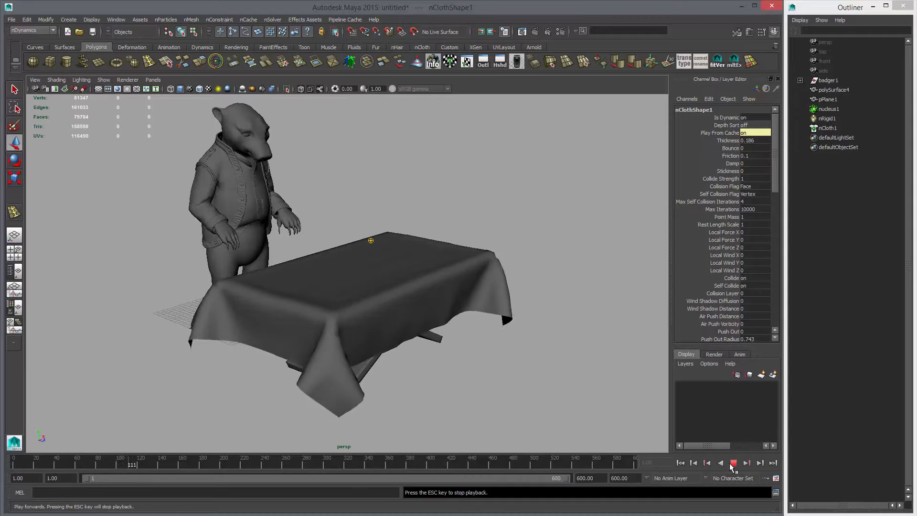
Set playback speed to Real-time and play the cached simulation again
{"action": "right_click", "coordinate": [730, 465]}
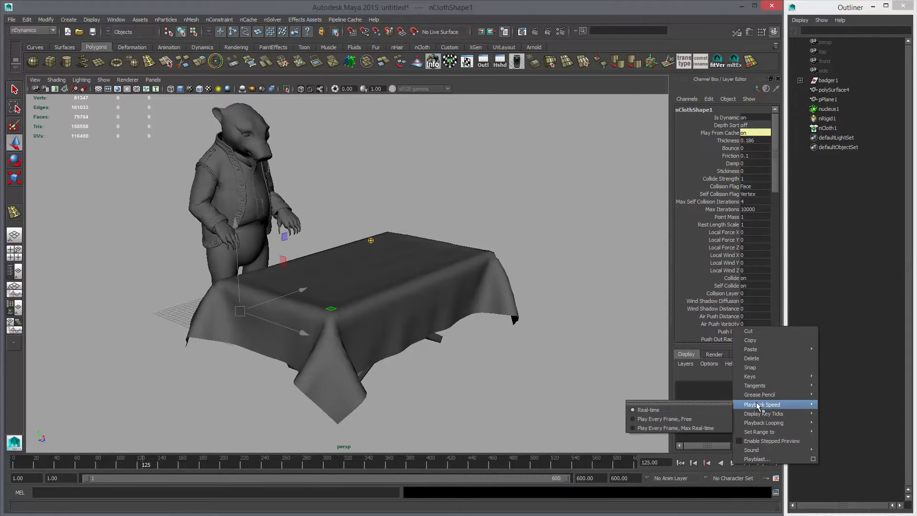
{"action": "left_click", "coordinate": [720, 462]}
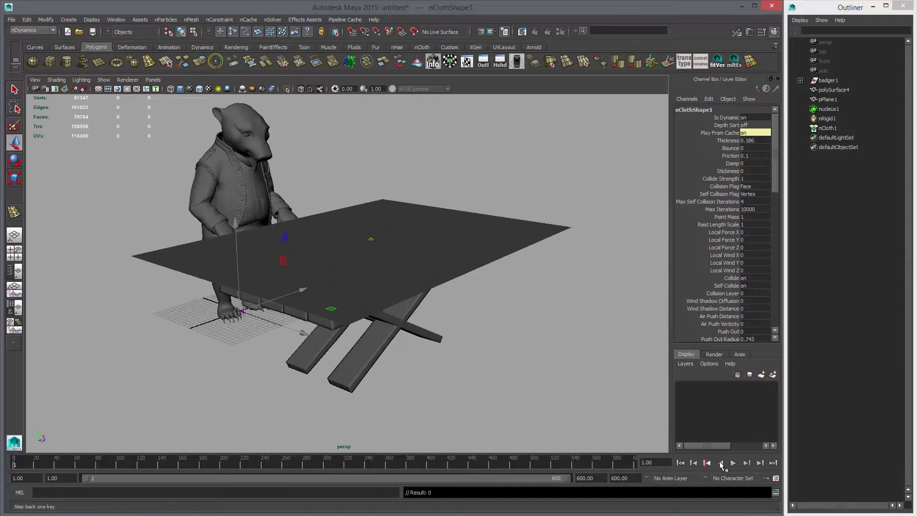
{"action": "left_click", "coordinate": [732, 462]}
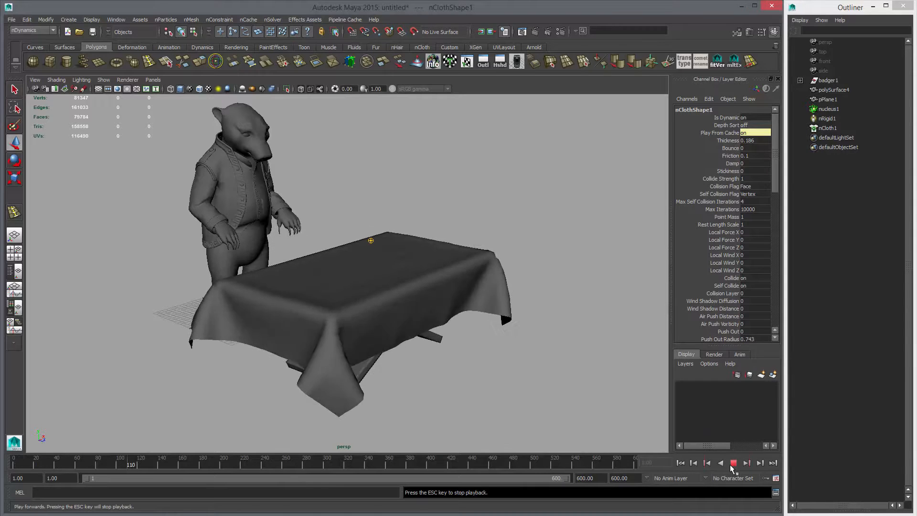
Duplicate the draped cloth mesh as pPlane2 and move it along Z beside the table
{"action": "left_click", "coordinate": [733, 462]}
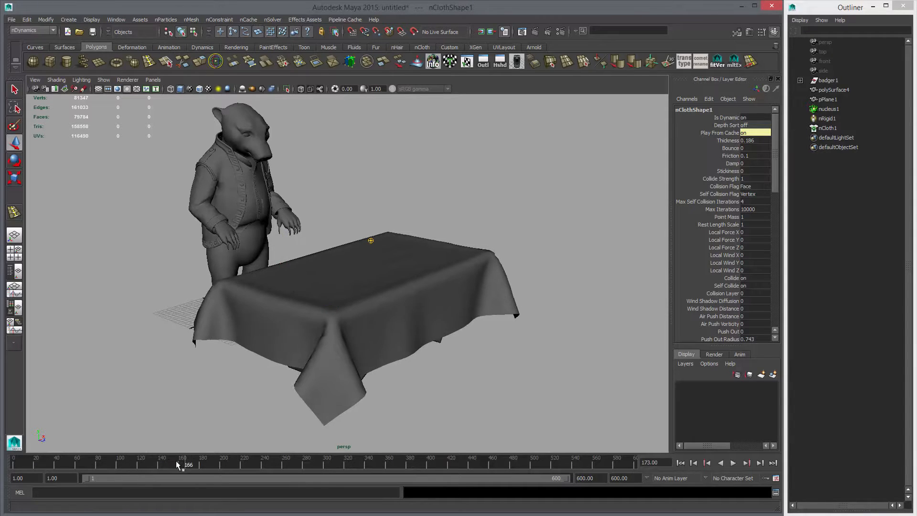
{"action": "left_click", "coordinate": [733, 462]}
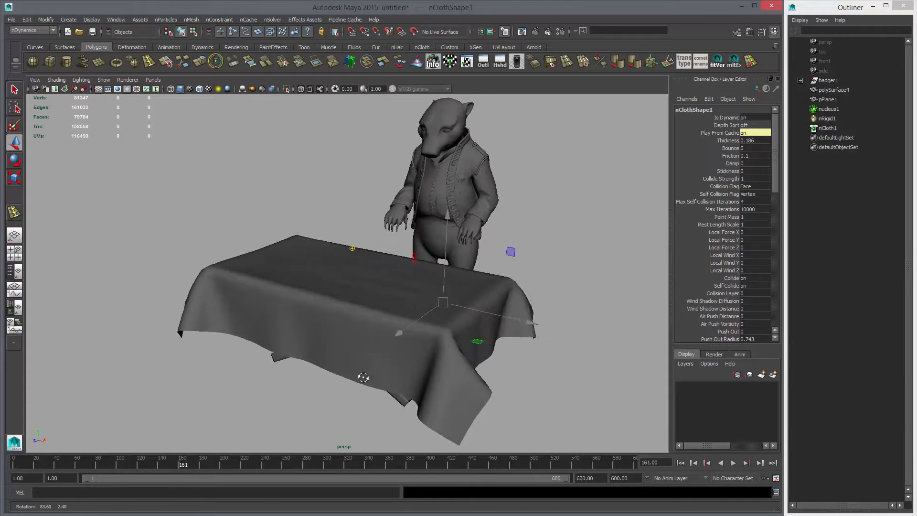
{"action": "left_click", "coordinate": [351, 275]}
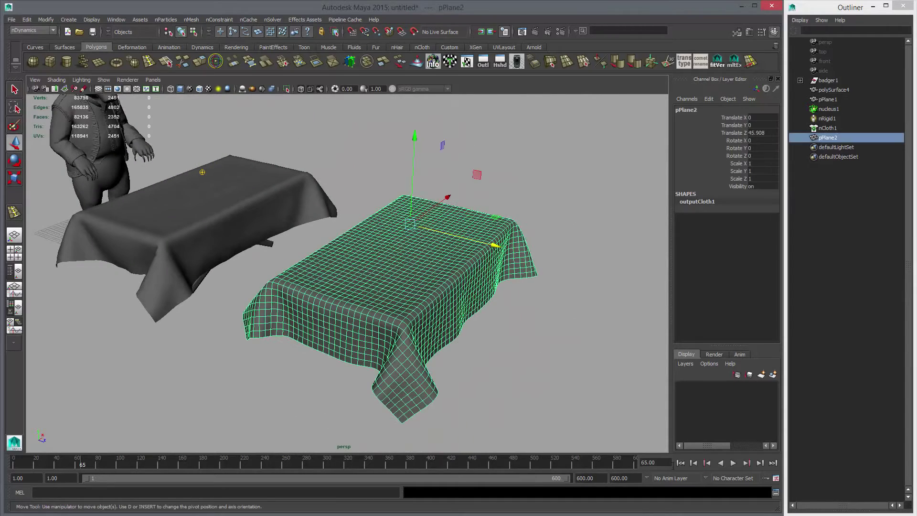
Delete pPlane2, rewind and delete pPlane1's tablecloth cache
{"action": "left_click", "coordinate": [732, 463]}
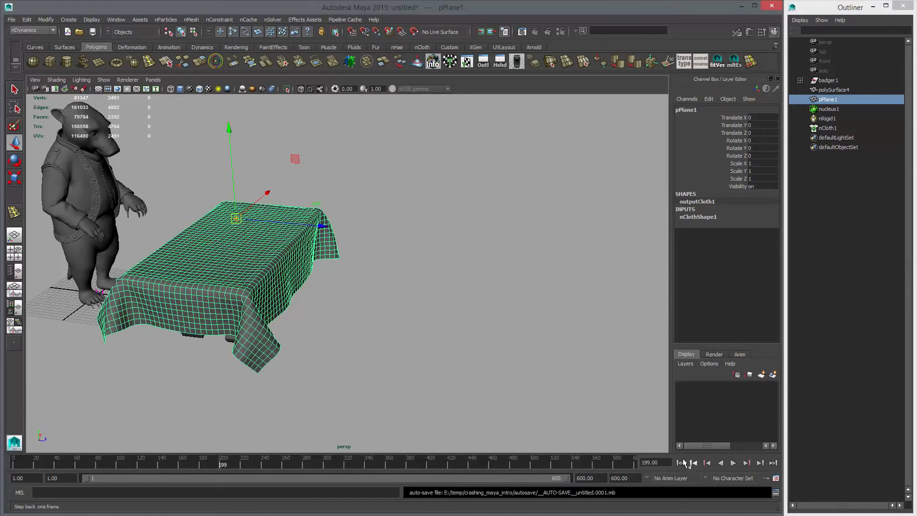
{"action": "left_click", "coordinate": [248, 19]}
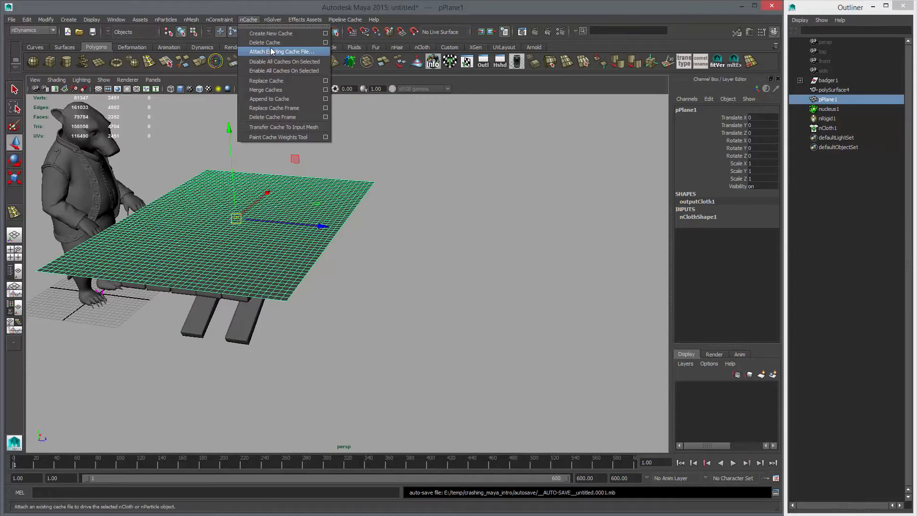
{"action": "left_click", "coordinate": [264, 42]}
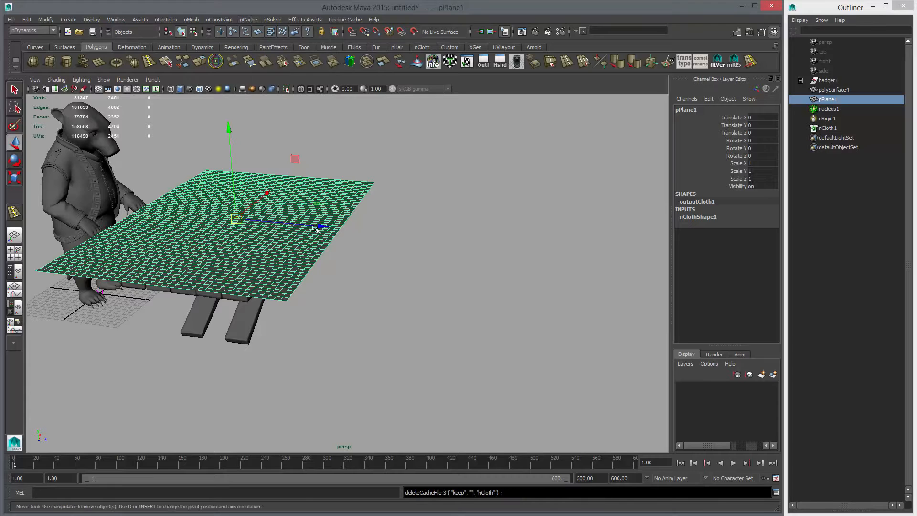
Remove nCloth from the plane, leaving a plain flat plane
{"action": "left_click", "coordinate": [192, 19]}
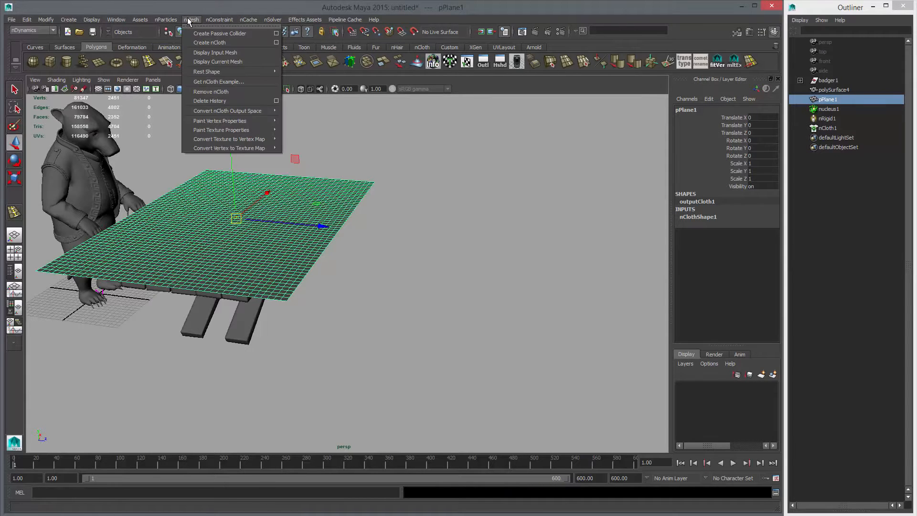
{"action": "mouse_move", "coordinate": [217, 81]}
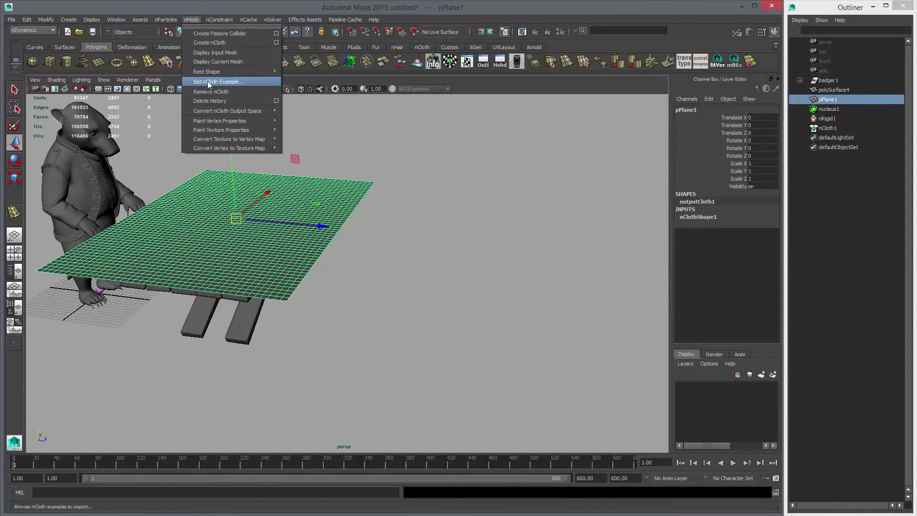
{"action": "left_click", "coordinate": [210, 91]}
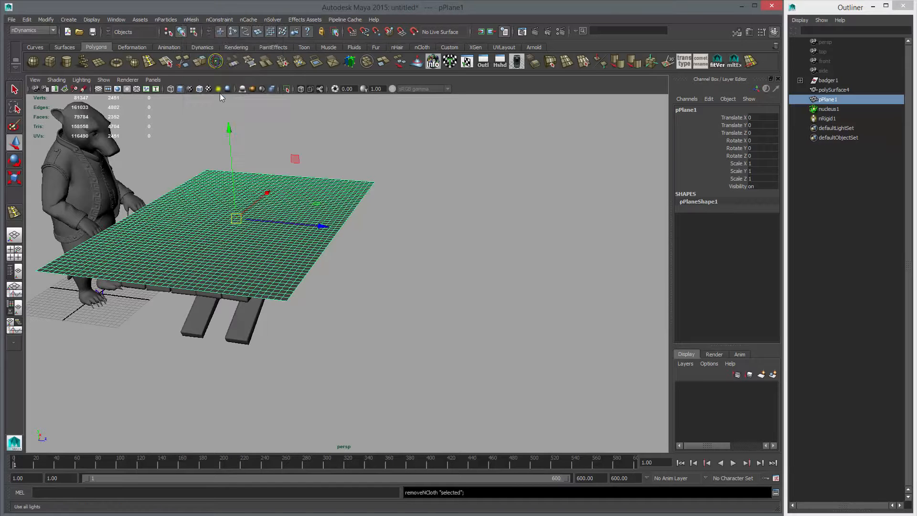
{"action": "key", "text": "Delete"}
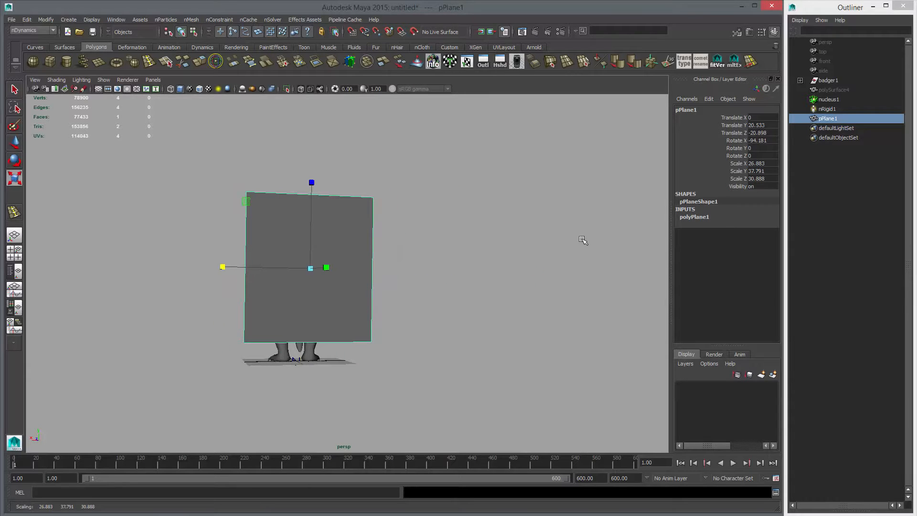
Select the upright plane in the viewport to edit it for the curtain
{"action": "left_click", "coordinate": [694, 216]}
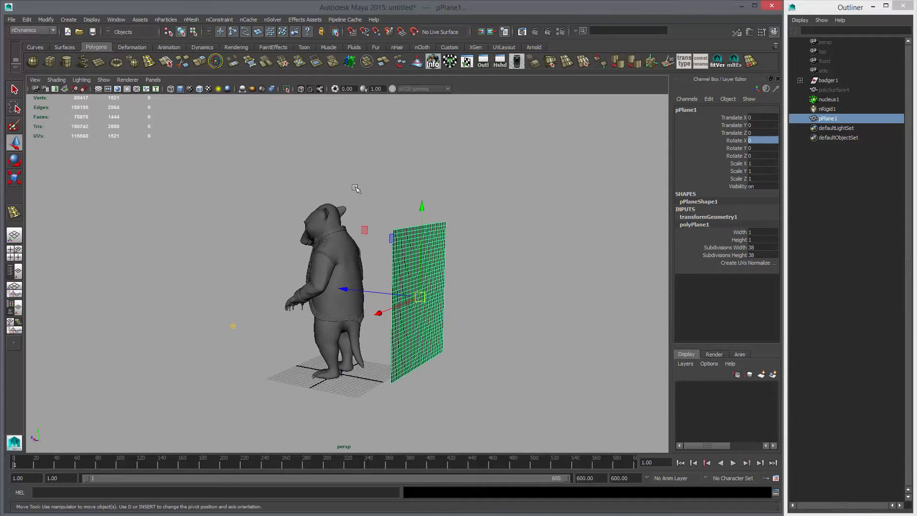
{"action": "mouse_move", "coordinate": [353, 184]}
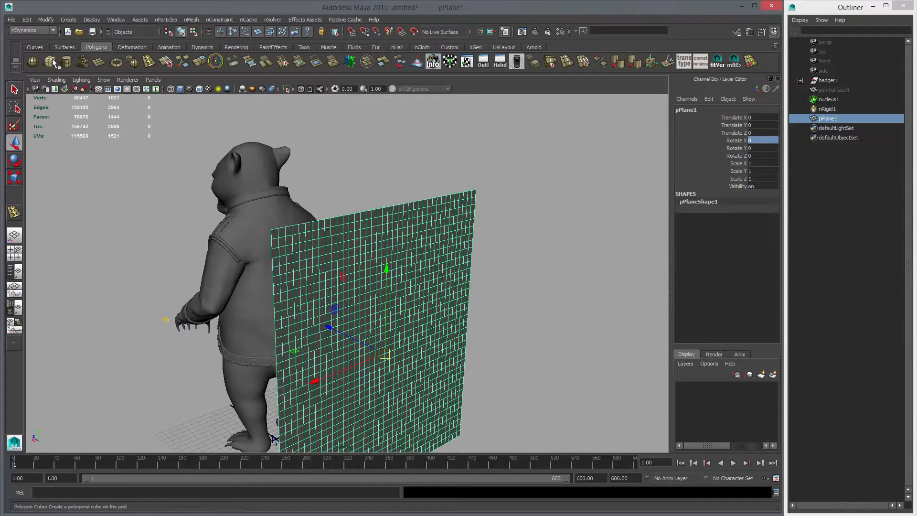
Create two small polygon cubes and set them at the plane's top-left and top-right corners
{"action": "left_click", "coordinate": [49, 61]}
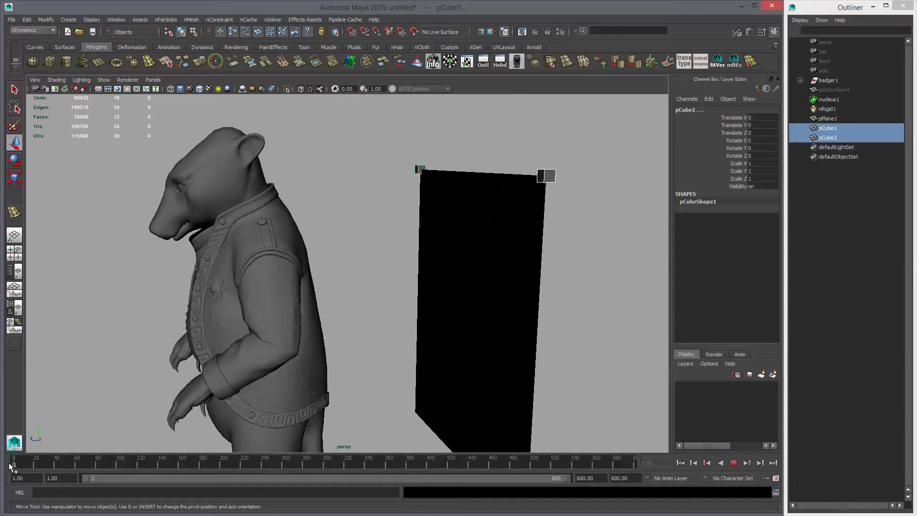
{"action": "left_click", "coordinate": [420, 170]}
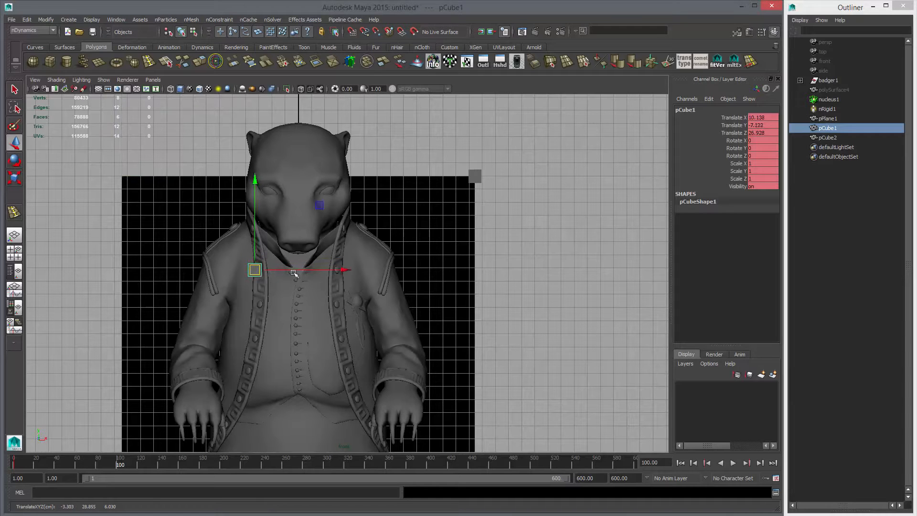
{"action": "left_click", "coordinate": [827, 137]}
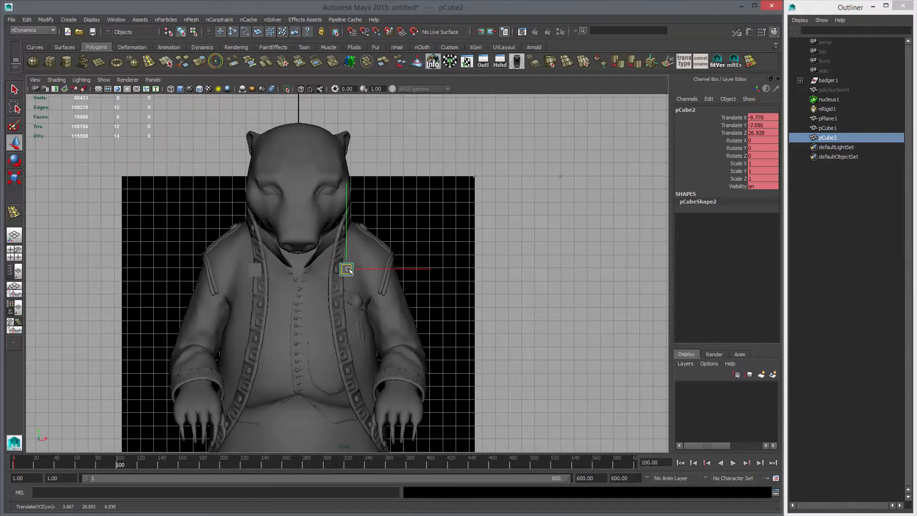
{"action": "left_click", "coordinate": [827, 127]}
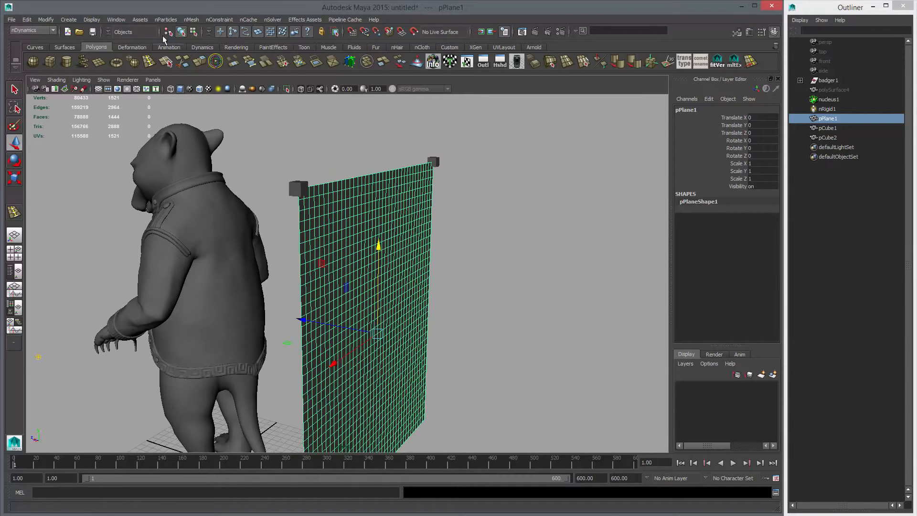
Make the plane nCloth and pin its first top corner vertex to its cube with a Transform constraint
{"action": "left_click", "coordinate": [191, 19]}
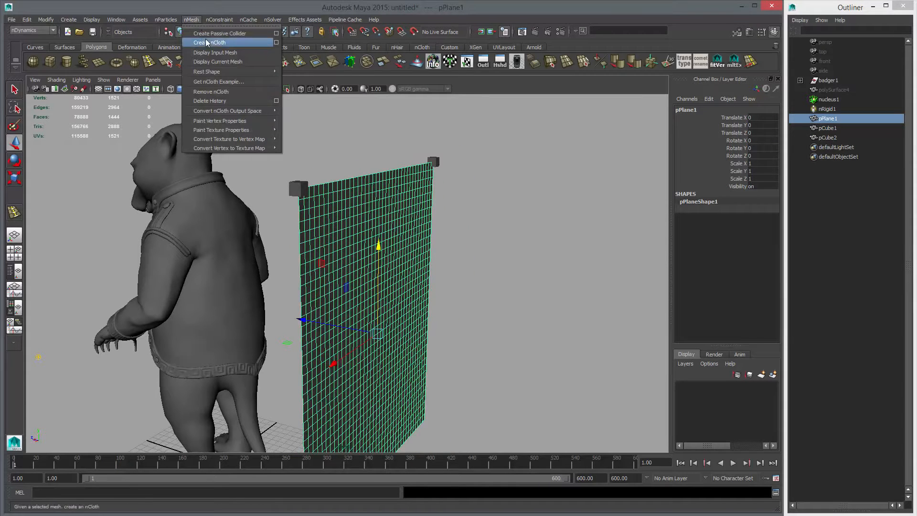
{"action": "left_click", "coordinate": [209, 42]}
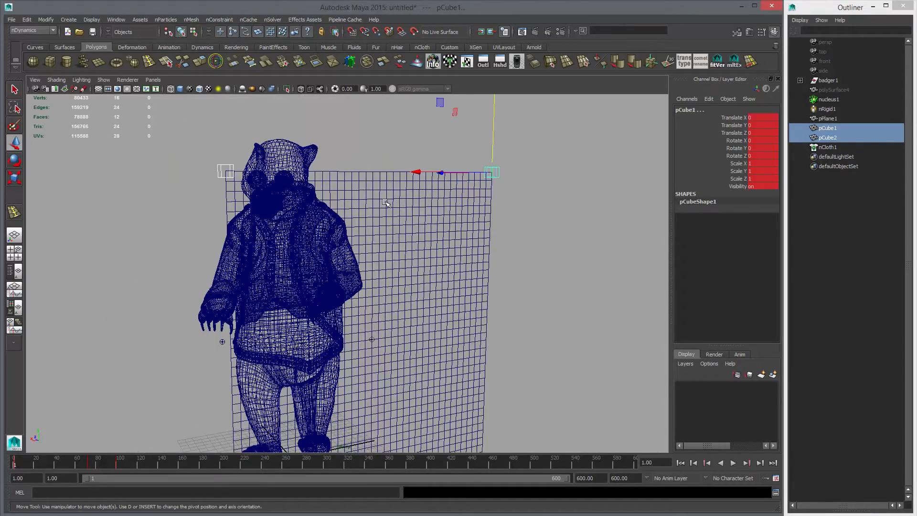
{"action": "left_click", "coordinate": [827, 137]}
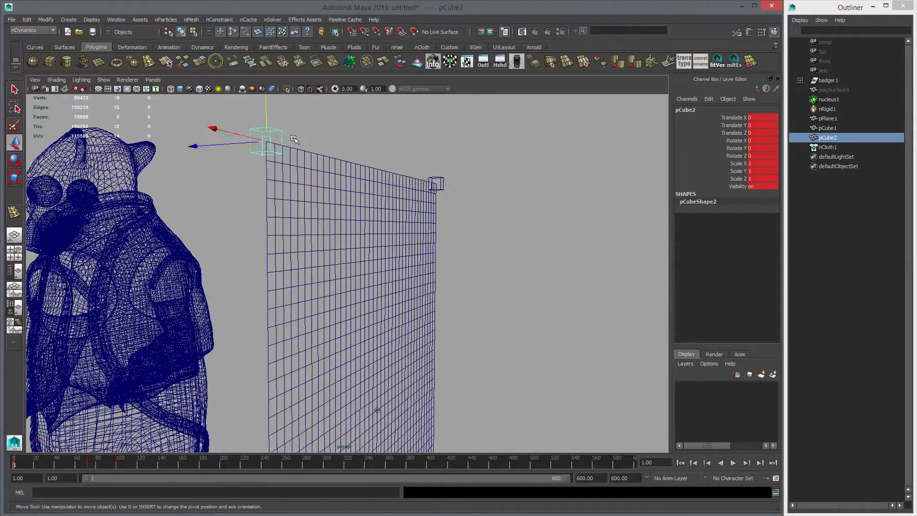
{"action": "right_click", "coordinate": [269, 140]}
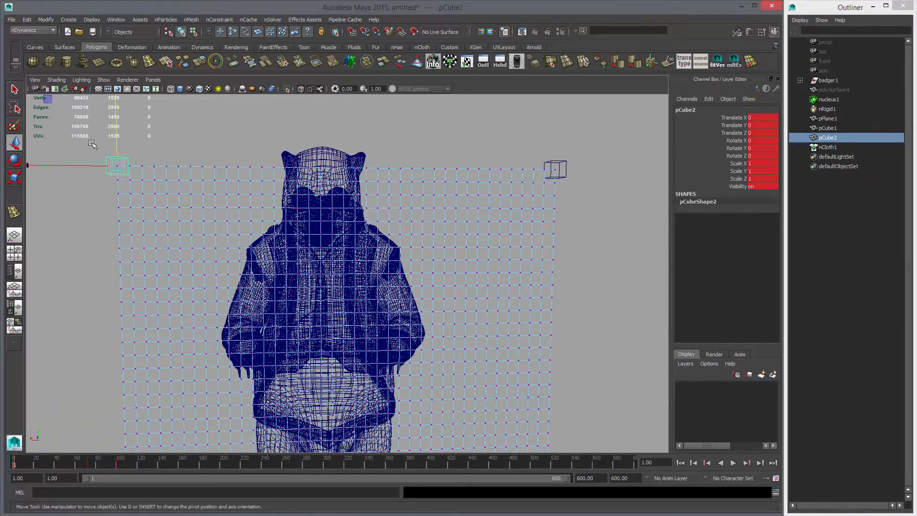
{"action": "left_click", "coordinate": [123, 170]}
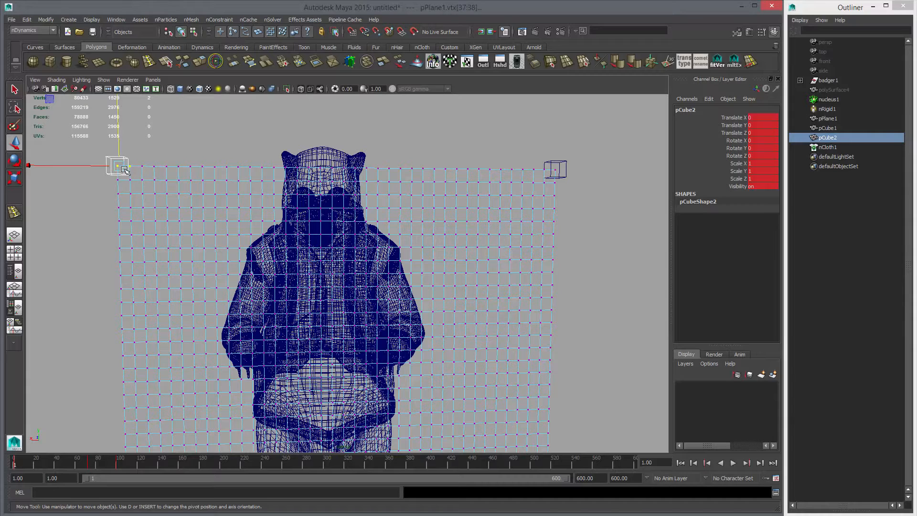
{"action": "left_click", "coordinate": [220, 19]}
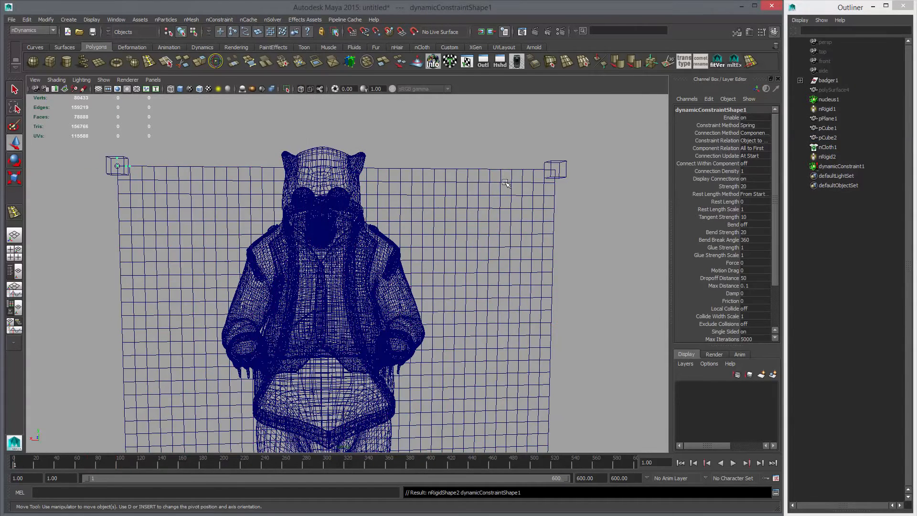
Pin the opposite top corner vertex to the second cube, then select the badger model
{"action": "left_click", "coordinate": [827, 127]}
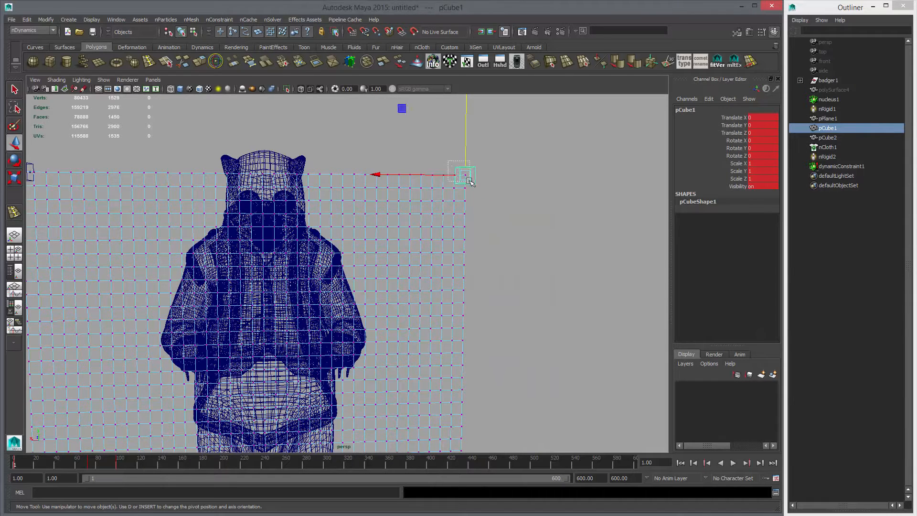
{"action": "left_click", "coordinate": [220, 19]}
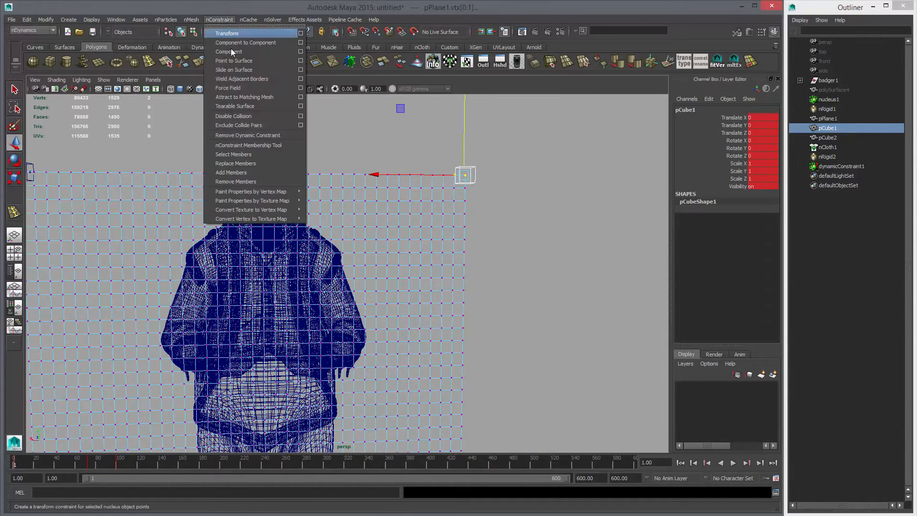
{"action": "left_click", "coordinate": [227, 33]}
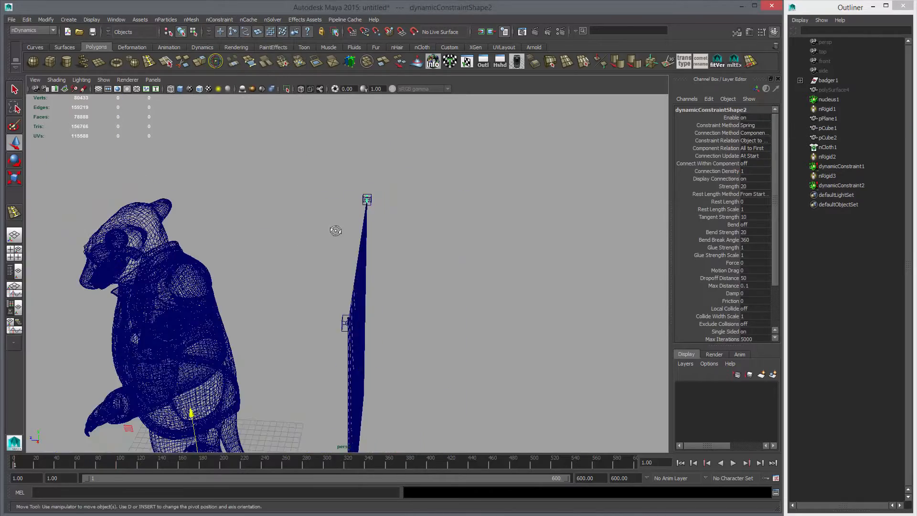
{"action": "left_click", "coordinate": [681, 462]}
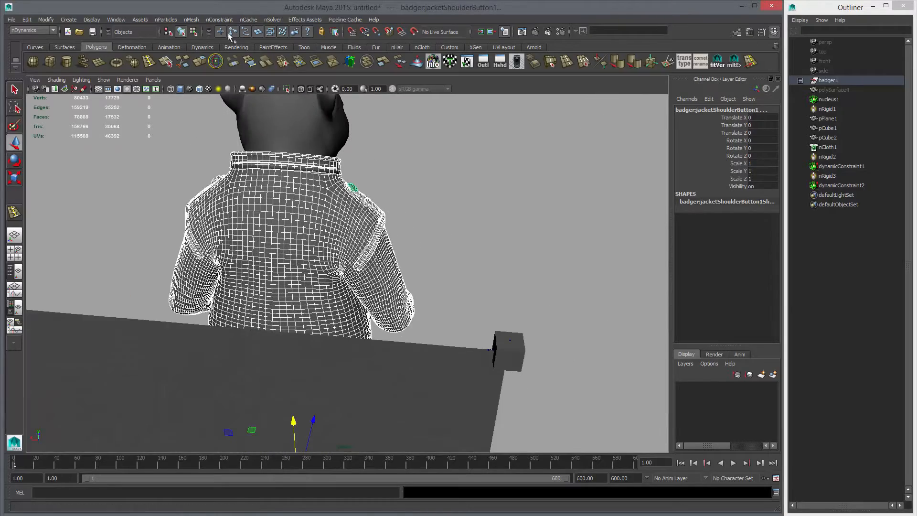
Make the badger a passive collider and play the simulation so the cloth drapes over its back
{"action": "left_click", "coordinate": [191, 19]}
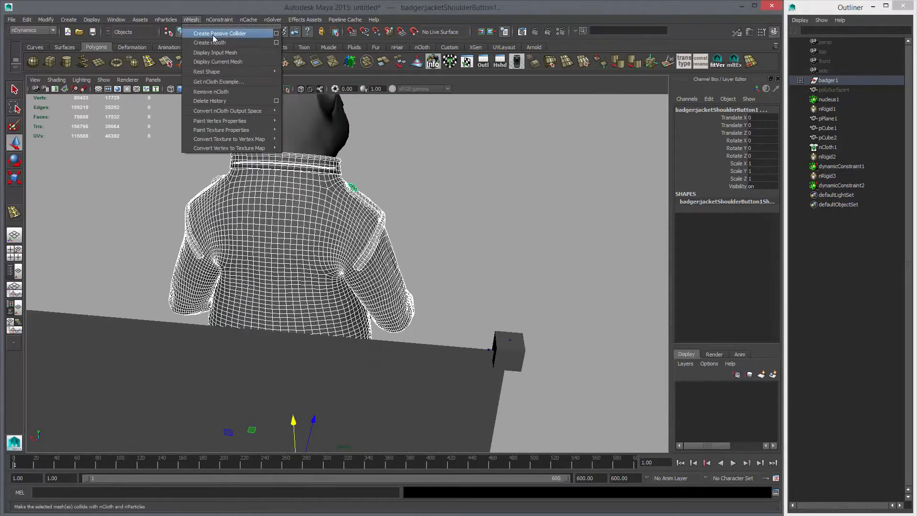
{"action": "left_click", "coordinate": [219, 33]}
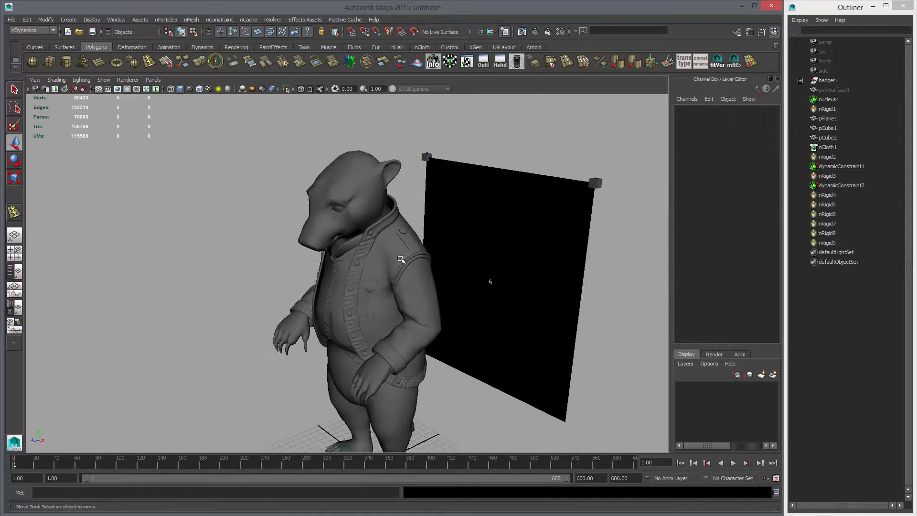
{"action": "left_click", "coordinate": [732, 462]}
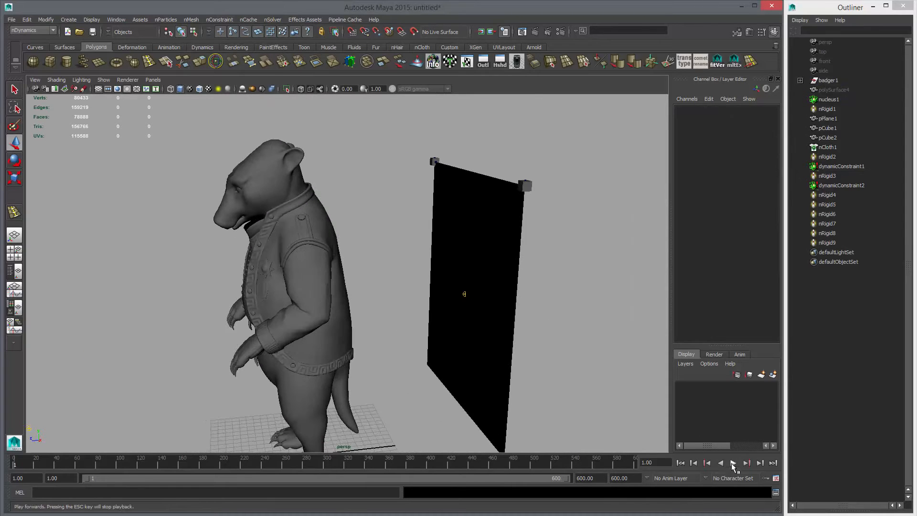
{"action": "left_click", "coordinate": [732, 462]}
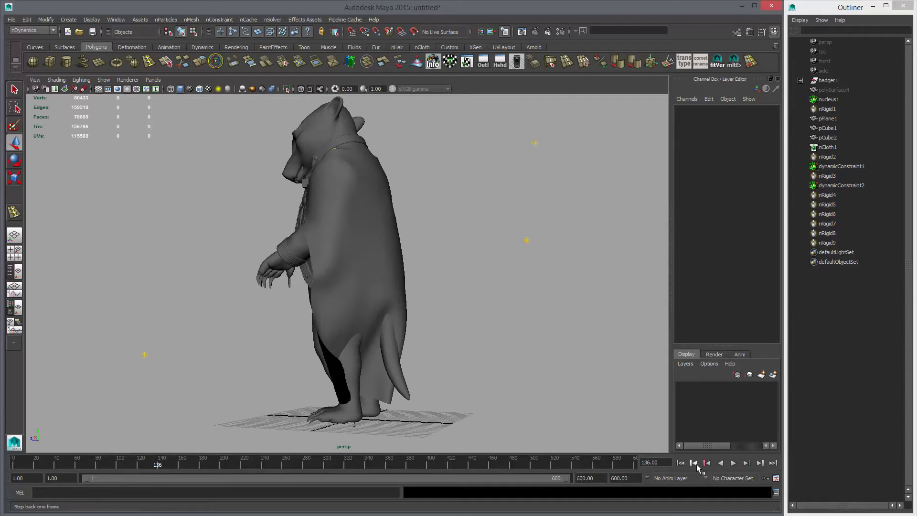
Rewind to the start, nudge the left corner cube into place and hide both corner cubes
{"action": "left_click", "coordinate": [705, 462]}
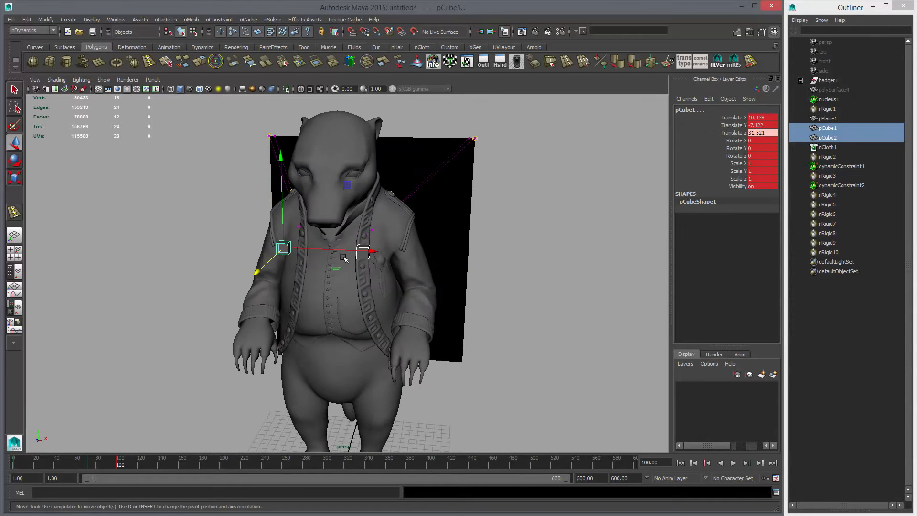
{"action": "left_click", "coordinate": [827, 127]}
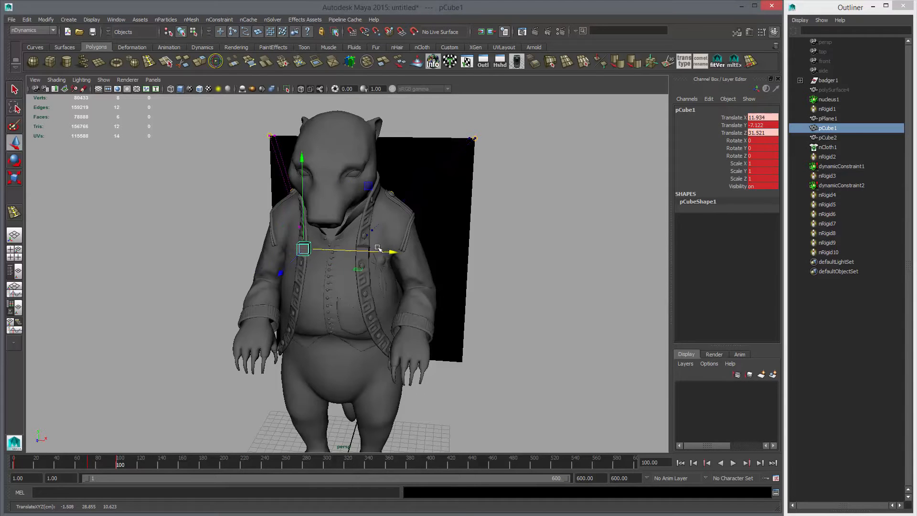
{"action": "left_click", "coordinate": [827, 138]}
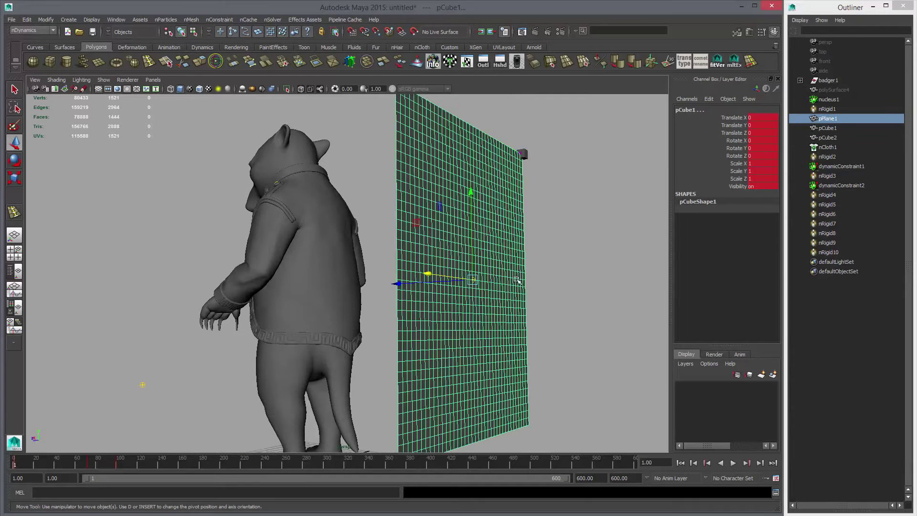
{"action": "left_click", "coordinate": [826, 136]}
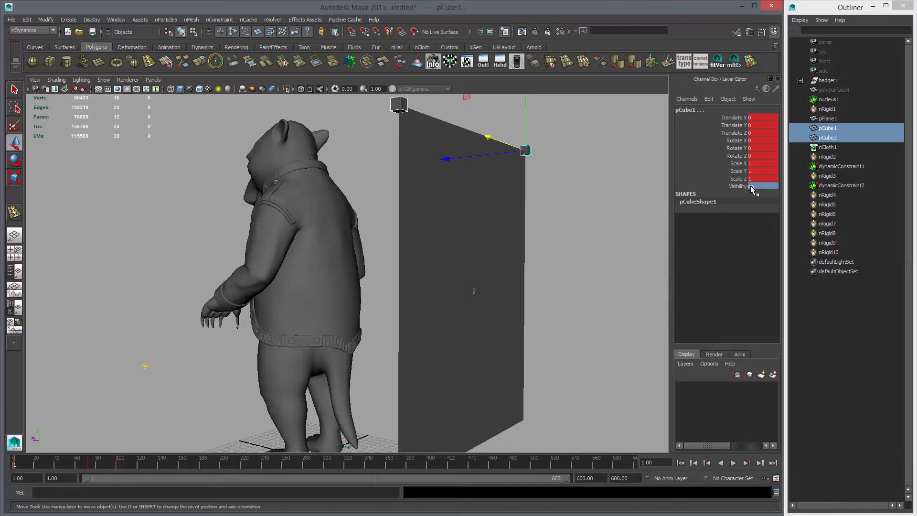
{"action": "right_click", "coordinate": [754, 186]}
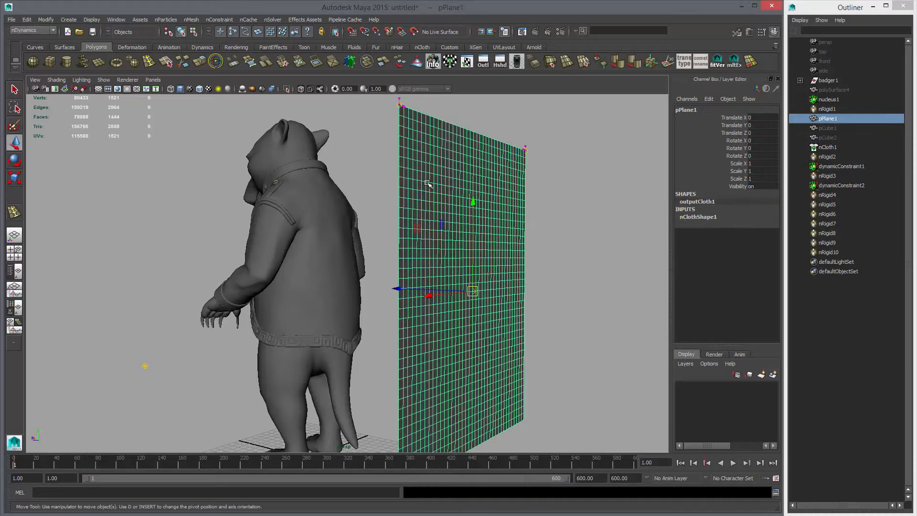
Create a new nCache for the cloth, overwriting the existing file, and play the draping simulation
{"action": "left_click", "coordinate": [249, 19]}
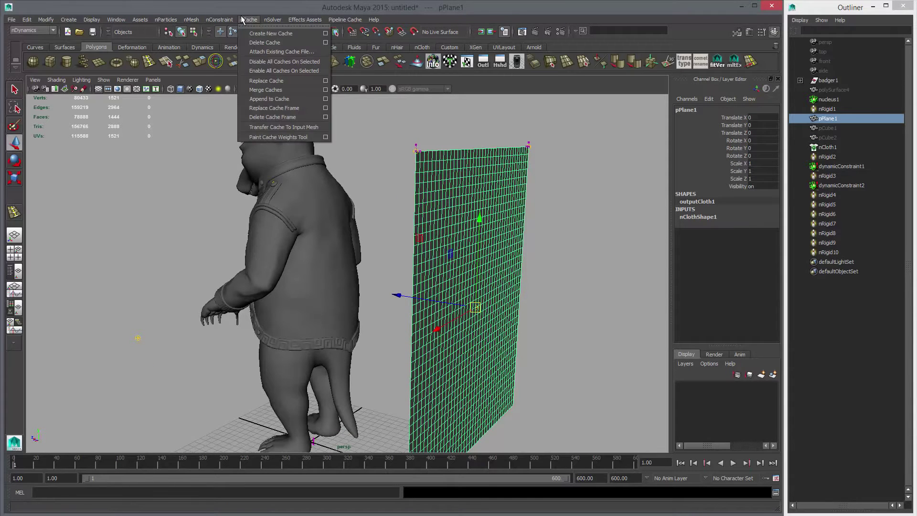
{"action": "left_click", "coordinate": [271, 33]}
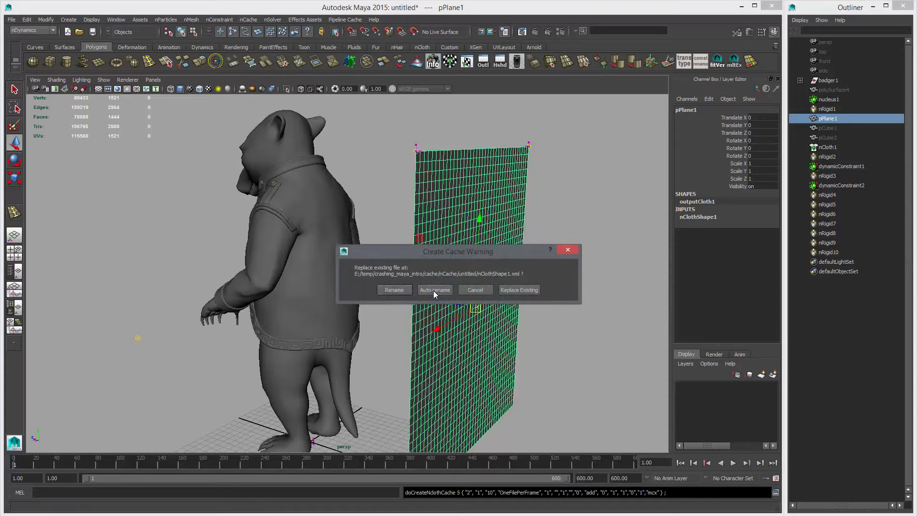
{"action": "mouse_move", "coordinate": [518, 289]}
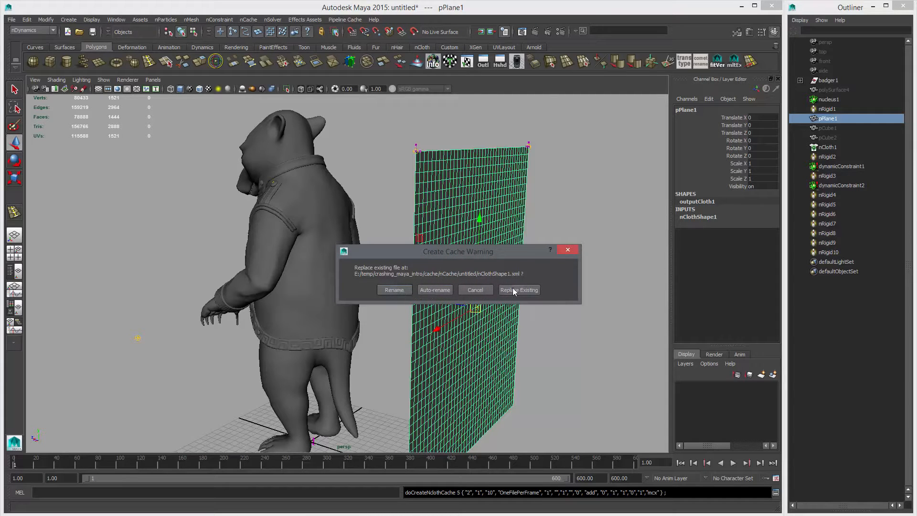
{"action": "left_click", "coordinate": [517, 289]}
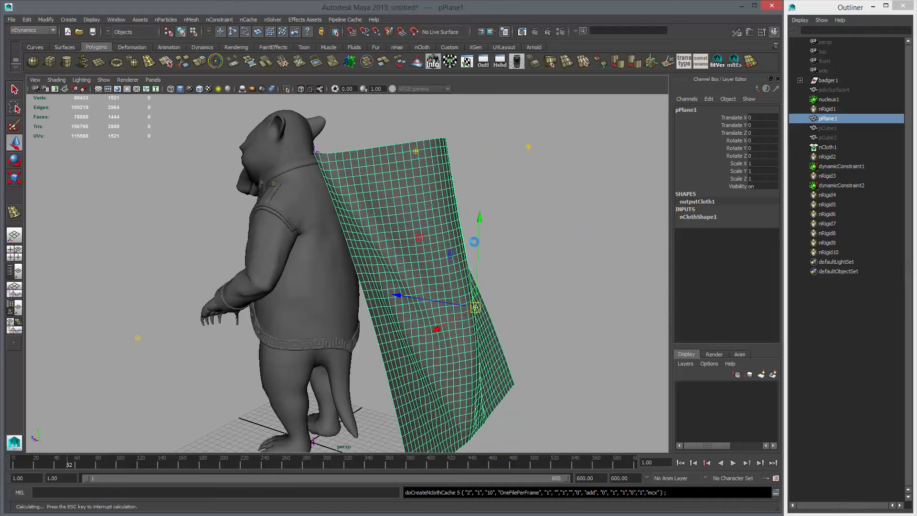
{"action": "left_click", "coordinate": [733, 462]}
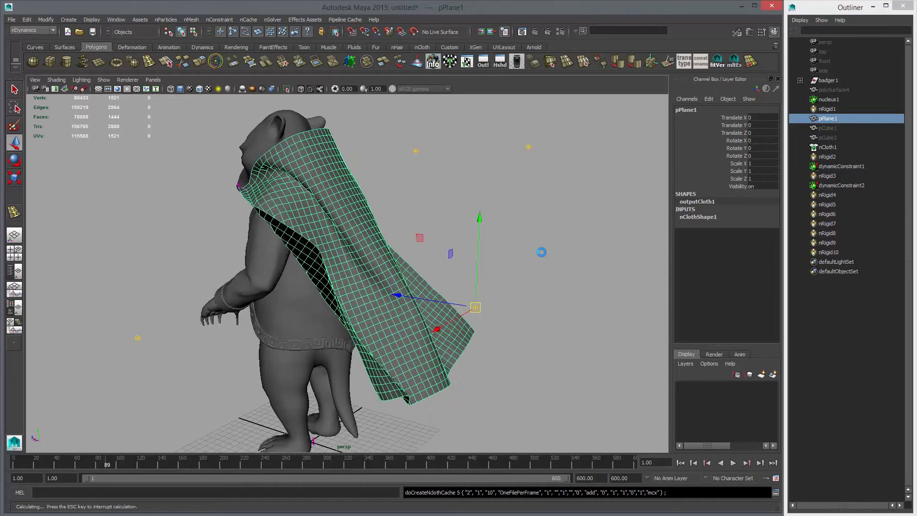
{"action": "left_click", "coordinate": [732, 462]}
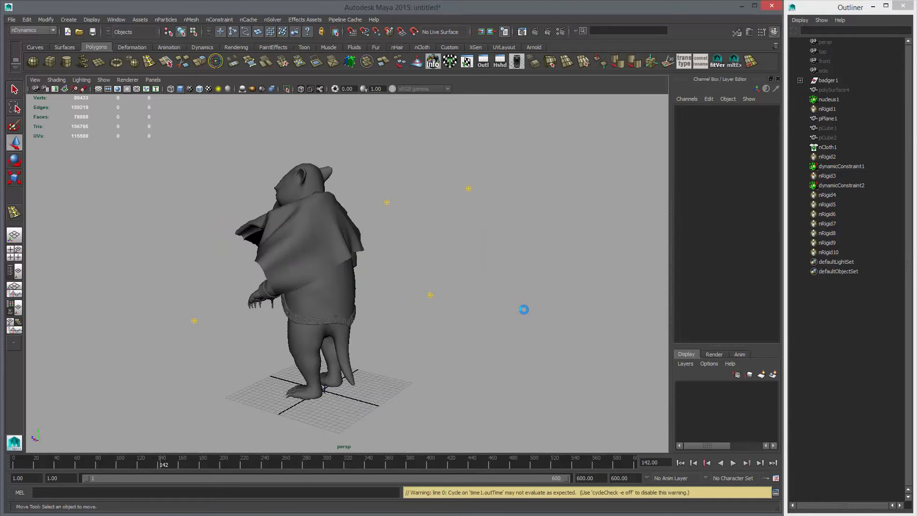
Replay the cape simulation from frame one, return to the start and select the cape plane
{"action": "left_click", "coordinate": [680, 462]}
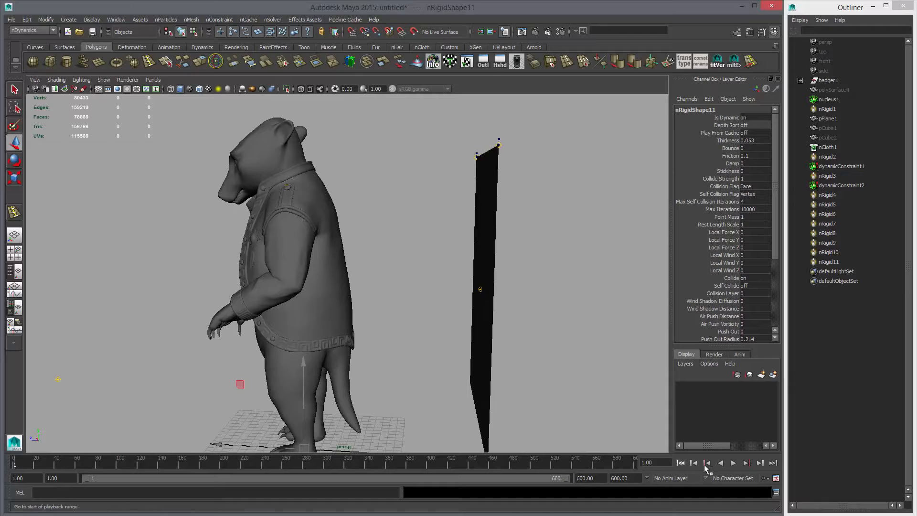
{"action": "left_click", "coordinate": [732, 462]}
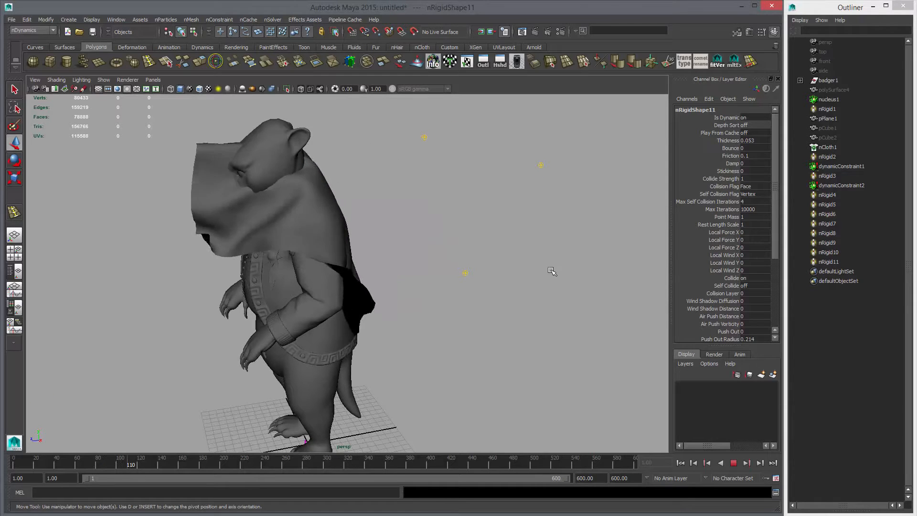
{"action": "left_click", "coordinate": [732, 462]}
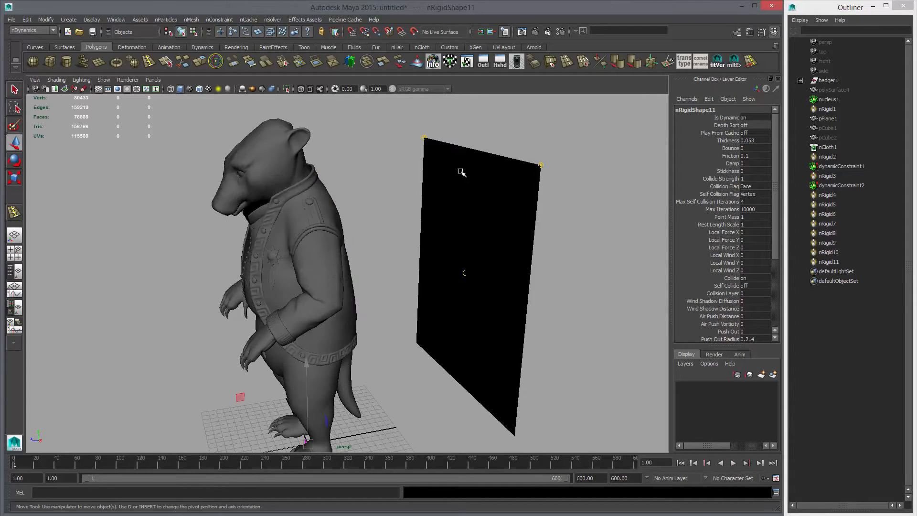
{"action": "left_click", "coordinate": [248, 19]}
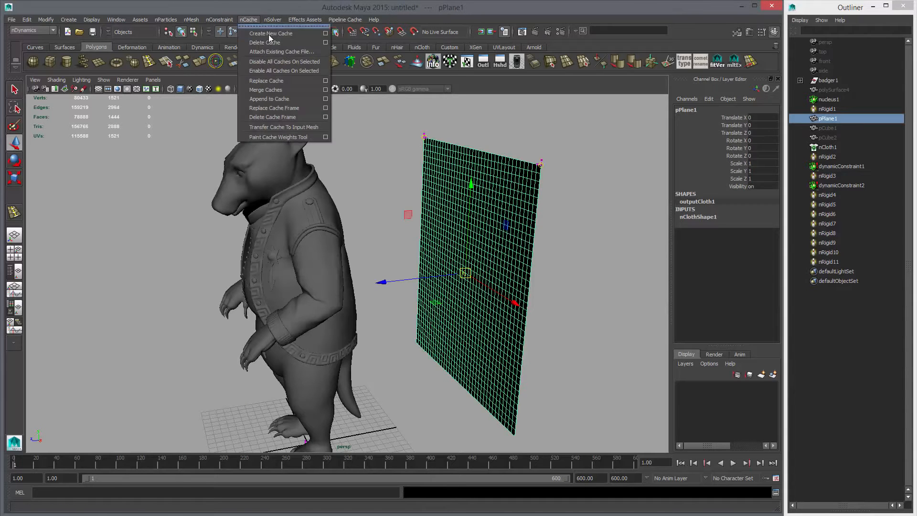
Delete the cape's old cache and record a fresh nCache of the cape draping over the badger
{"action": "left_click", "coordinate": [264, 42]}
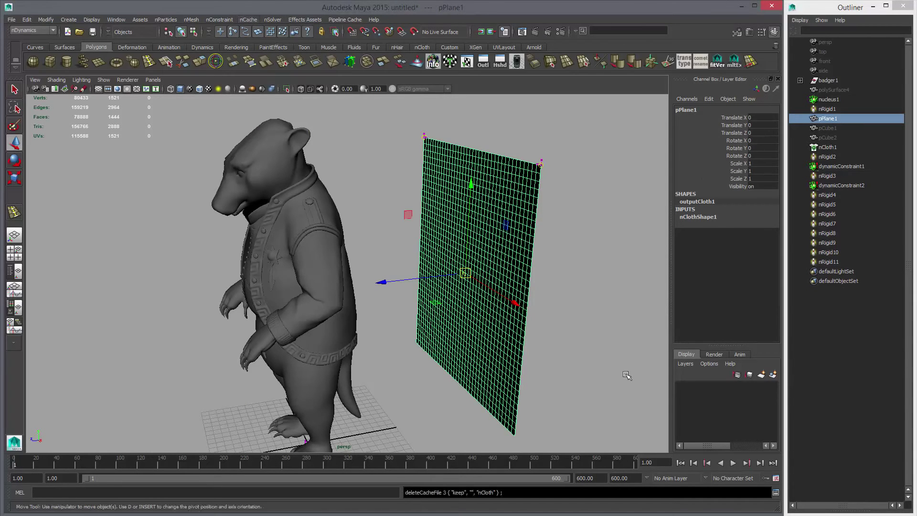
{"action": "left_click", "coordinate": [248, 19]}
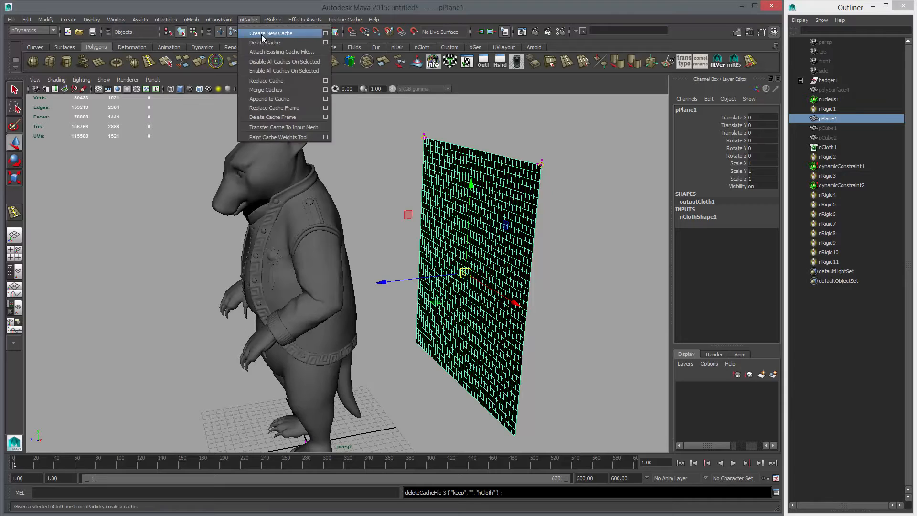
{"action": "left_click", "coordinate": [270, 33]}
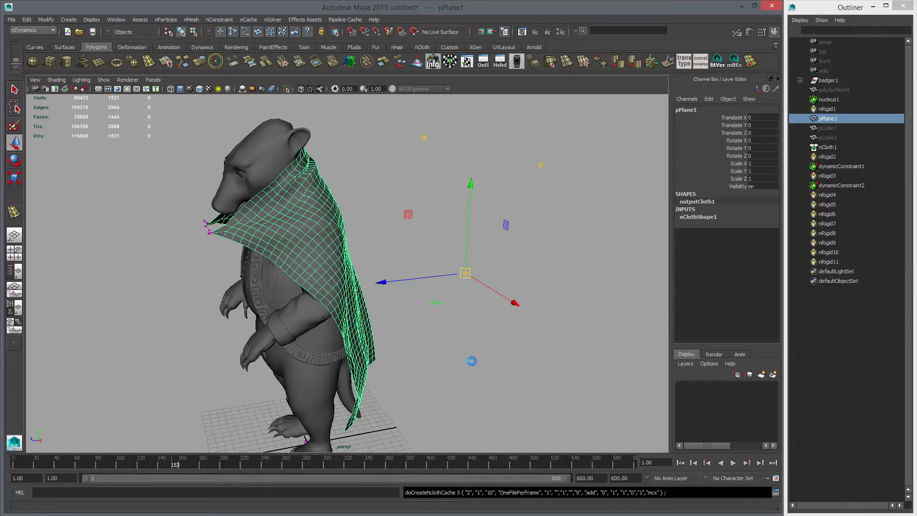
{"action": "left_click", "coordinate": [732, 462]}
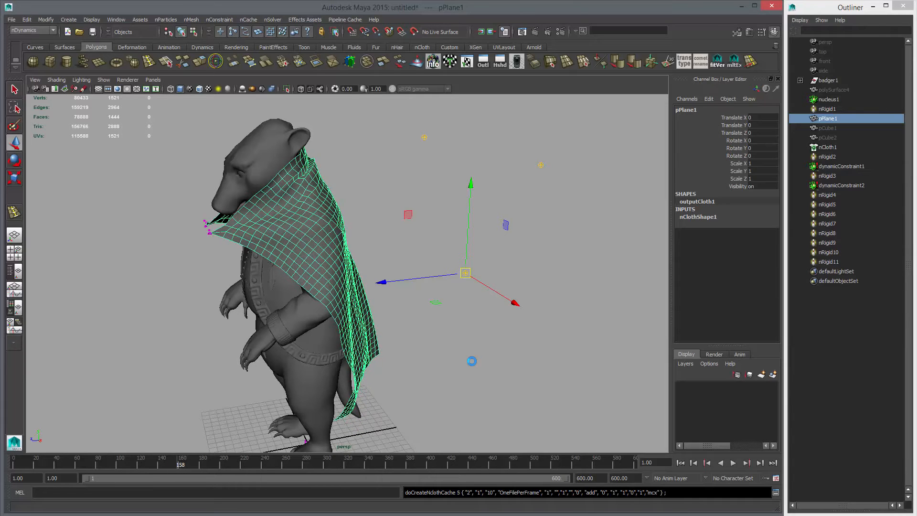
{"action": "left_click", "coordinate": [732, 462]}
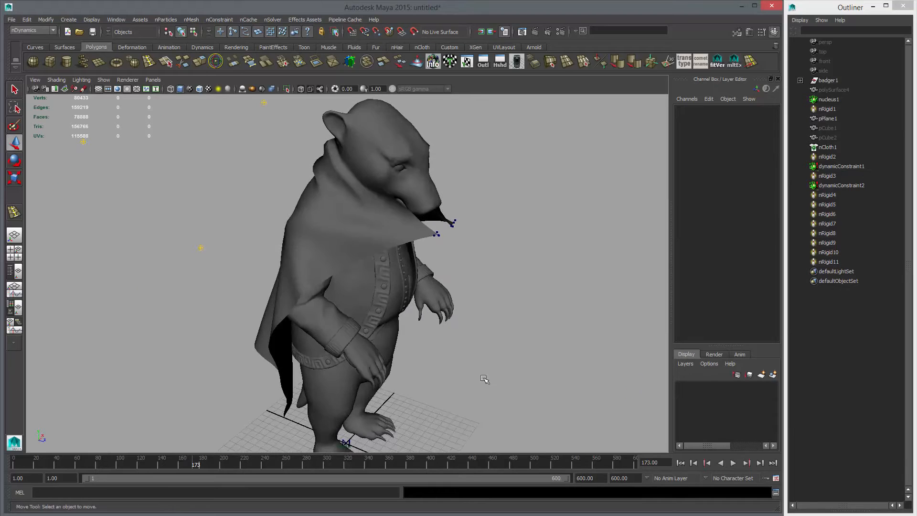
Play back the cached cape animation and scrub to another frame, returning to frame 1
{"action": "left_click", "coordinate": [98, 462]}
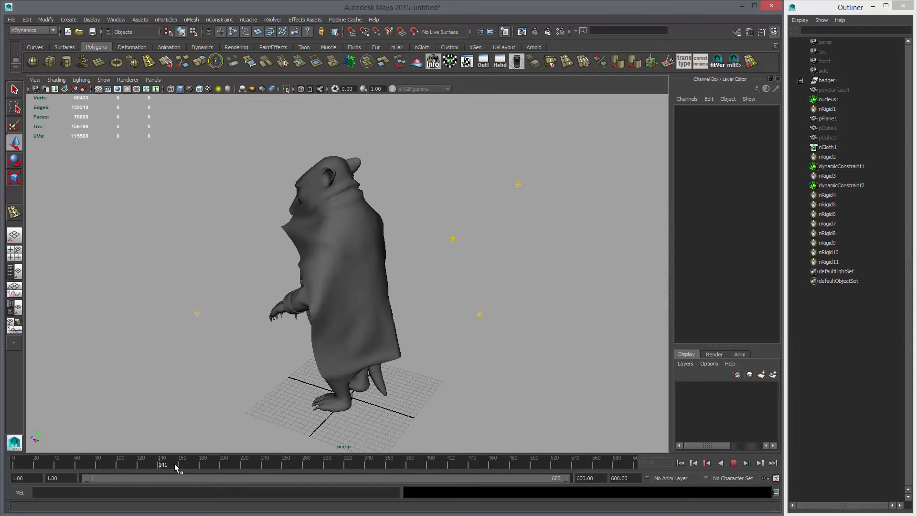
{"action": "left_click", "coordinate": [44, 465]}
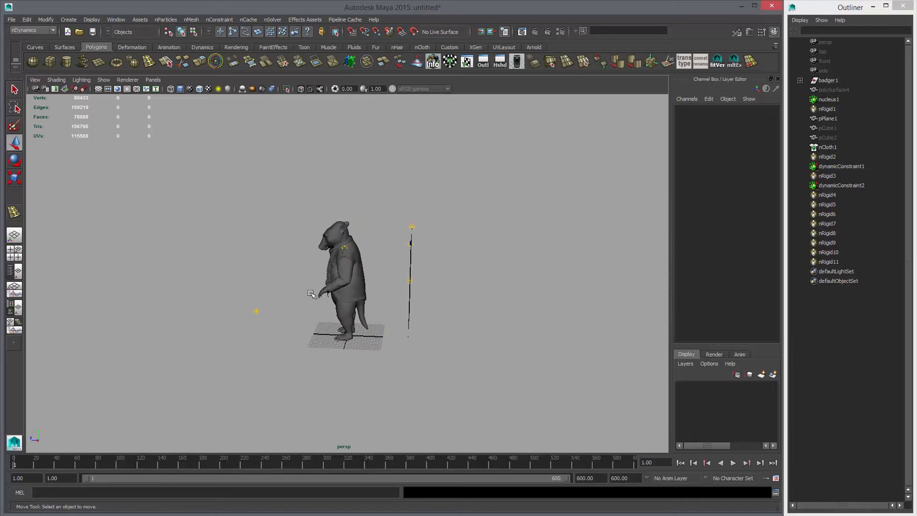
Select pPlane1 and remove the nCloth from it, leaving a plain upright plane
{"action": "left_click", "coordinate": [827, 119]}
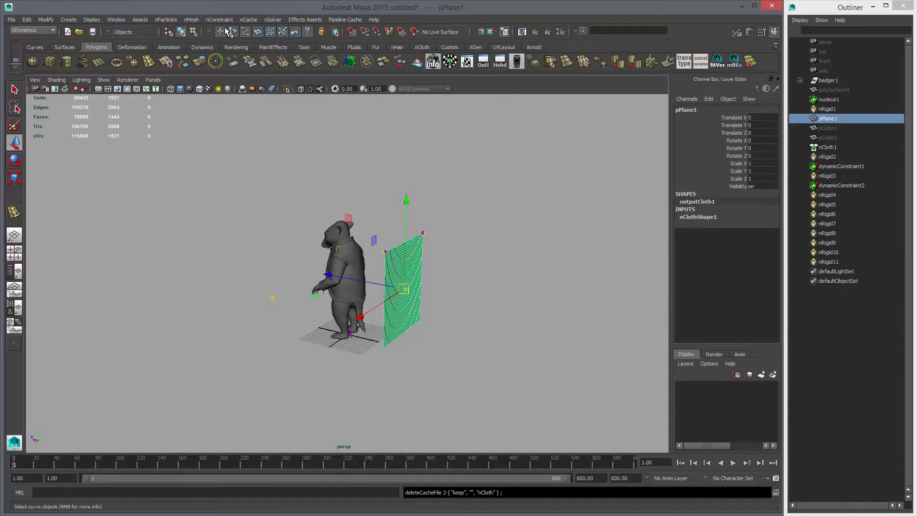
{"action": "left_click", "coordinate": [191, 20]}
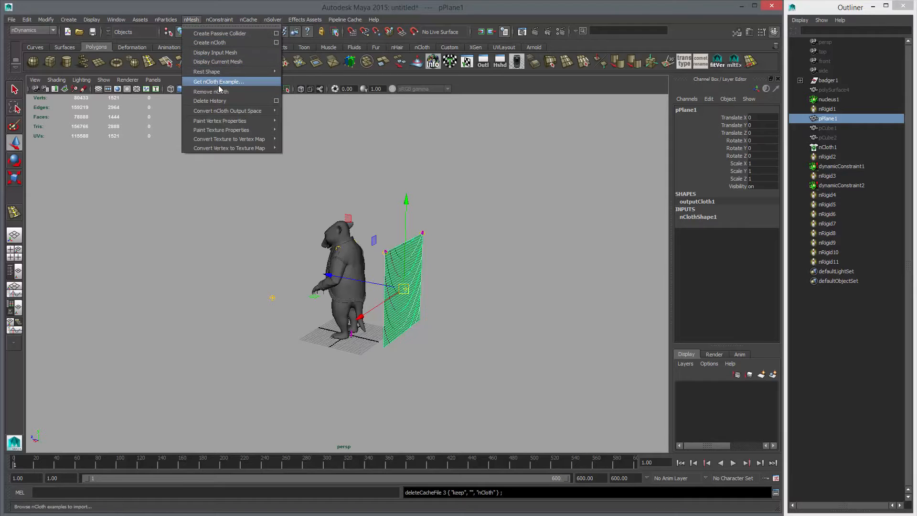
{"action": "left_click", "coordinate": [210, 91]}
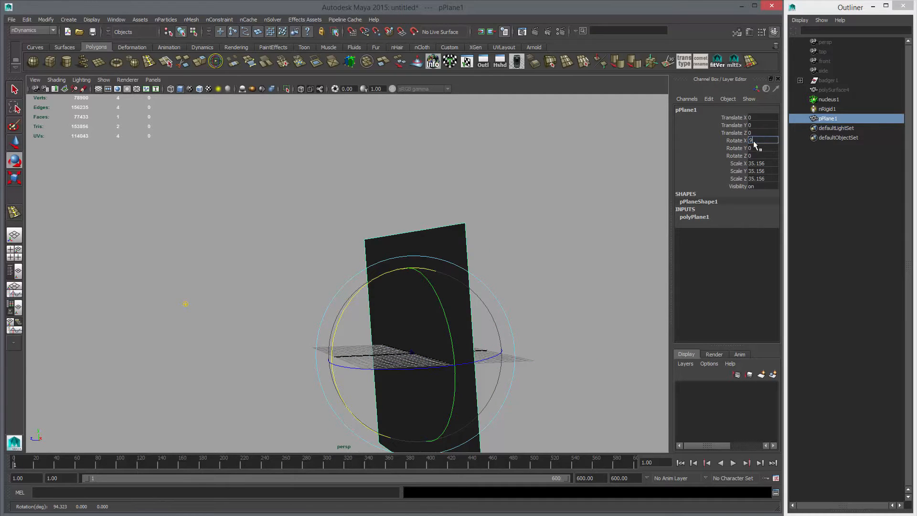
Rotate the plane 90 in X, give it 100 by 9 subdivisions, and freeze its transformations
{"action": "type", "text": "90"}
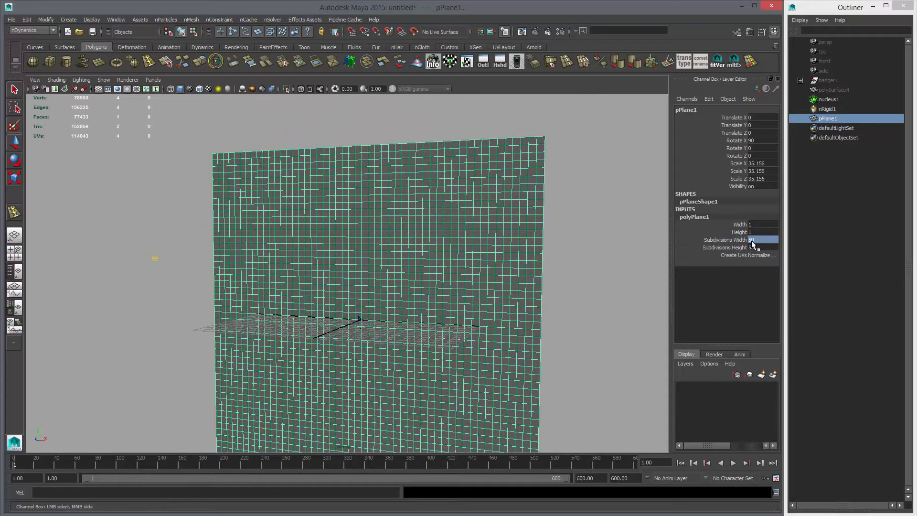
{"action": "left_click", "coordinate": [725, 246]}
{"action": "type", "text": "100"}
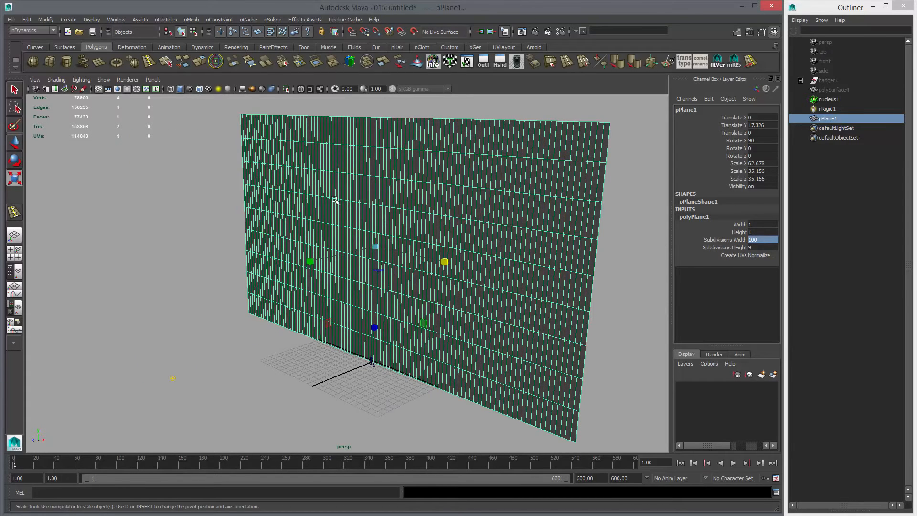
{"action": "left_click", "coordinate": [46, 19]}
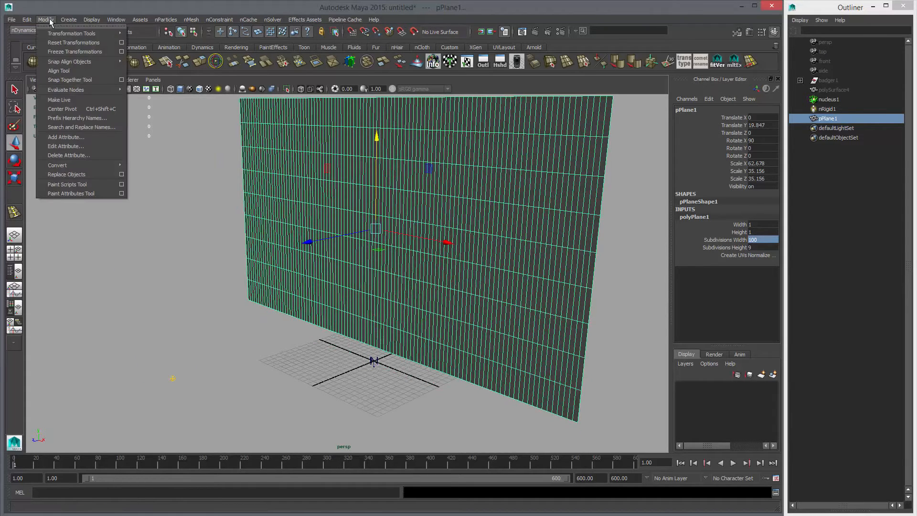
{"action": "left_click", "coordinate": [75, 52]}
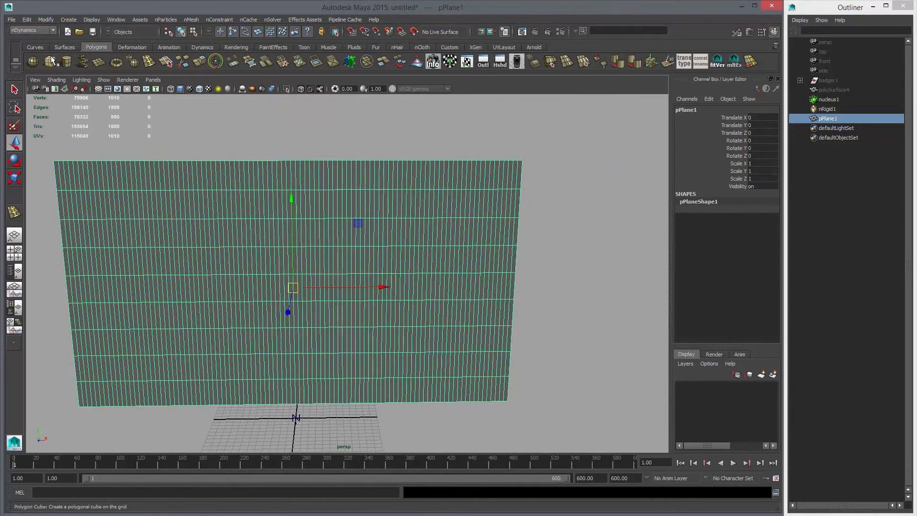
Create a polygon cube scaled long and thin in X and place it at the plane's top edge
{"action": "left_click", "coordinate": [49, 61]}
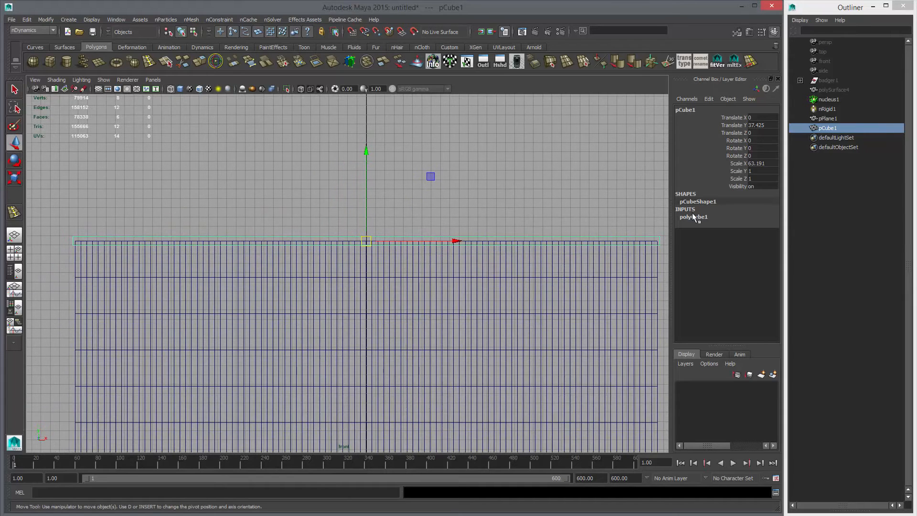
{"action": "left_click", "coordinate": [694, 216]}
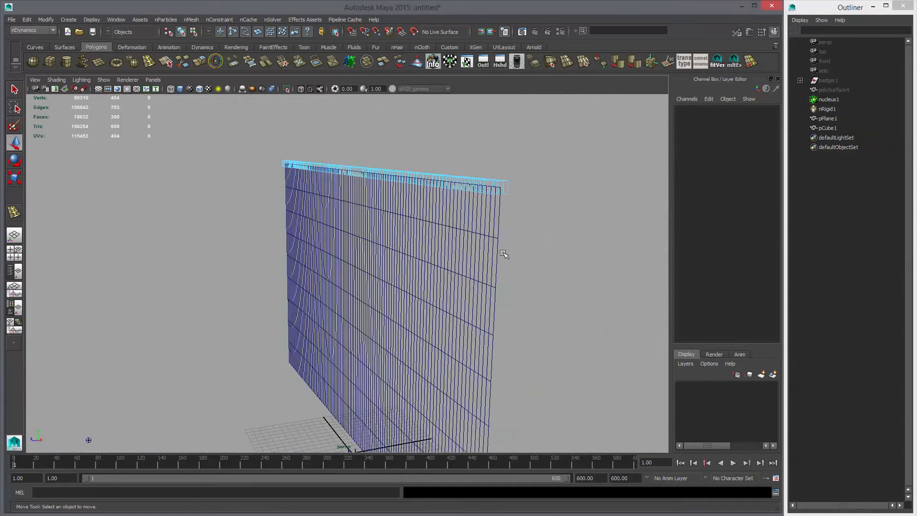
{"action": "left_click", "coordinate": [386, 175]}
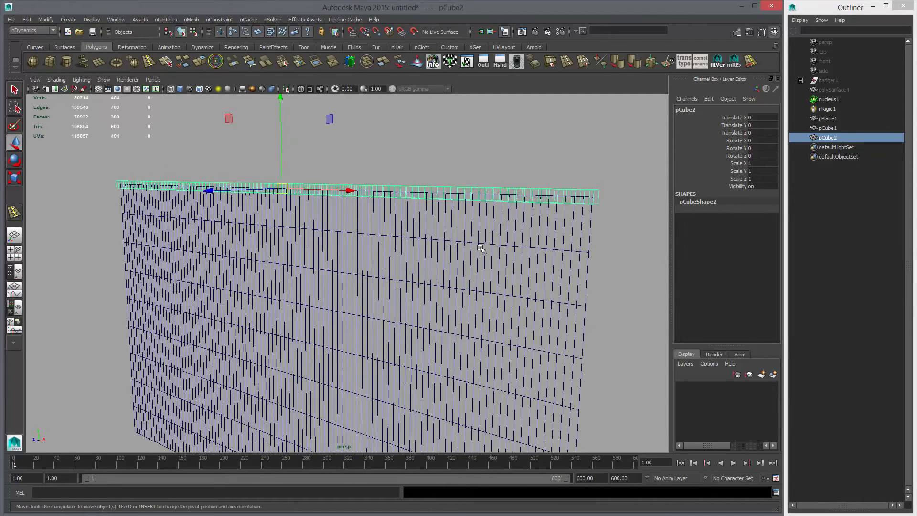
Make the curtain plane an nCloth via nMesh > Create nCloth
{"action": "left_click", "coordinate": [828, 118]}
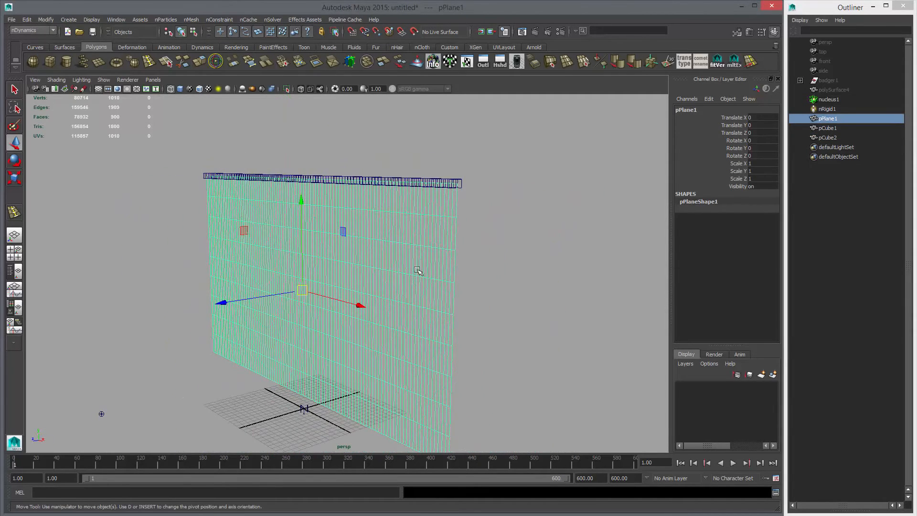
{"action": "left_click", "coordinate": [191, 19]}
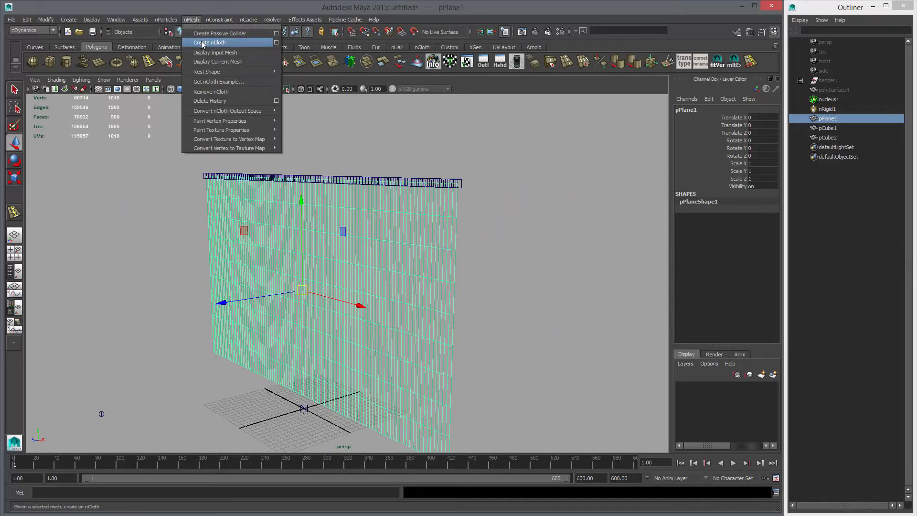
{"action": "left_click", "coordinate": [208, 42]}
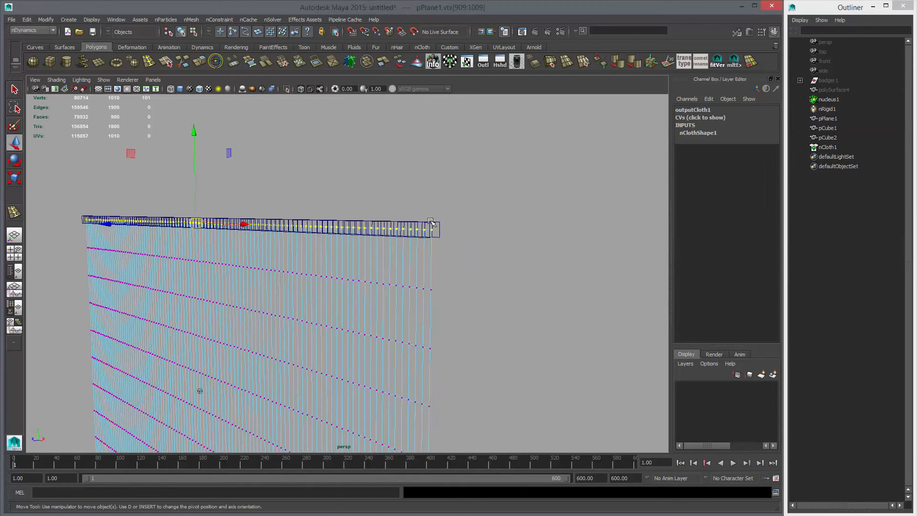
Constrain the curtain's top-row vertices to the rod with an nConstraint Component constraint
{"action": "left_click", "coordinate": [220, 19]}
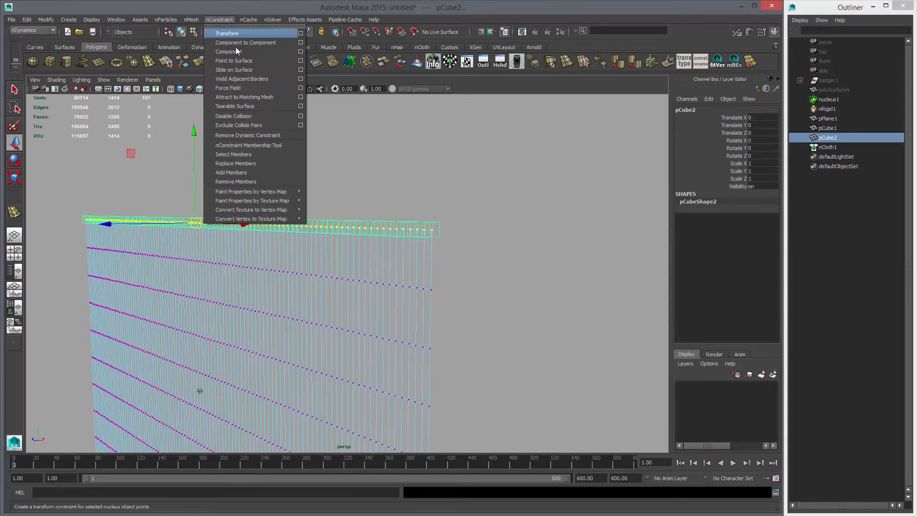
{"action": "left_click", "coordinate": [227, 32]}
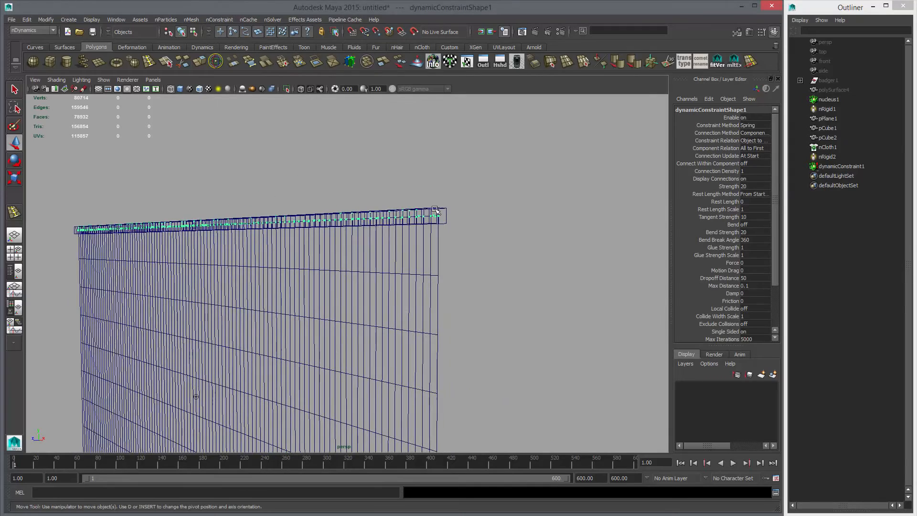
{"action": "left_click", "coordinate": [827, 127]}
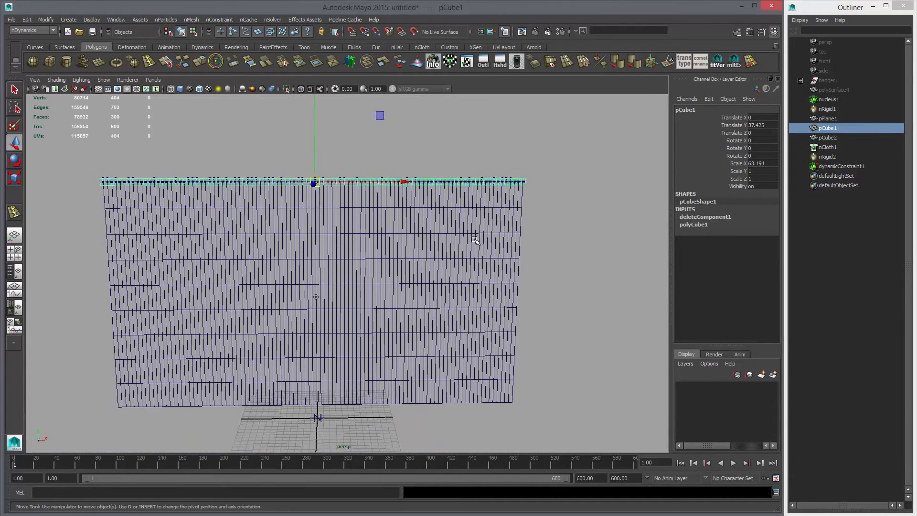
Play the curtain simulation to test the constraint, then stop and rewind to frame one
{"action": "left_click", "coordinate": [732, 462]}
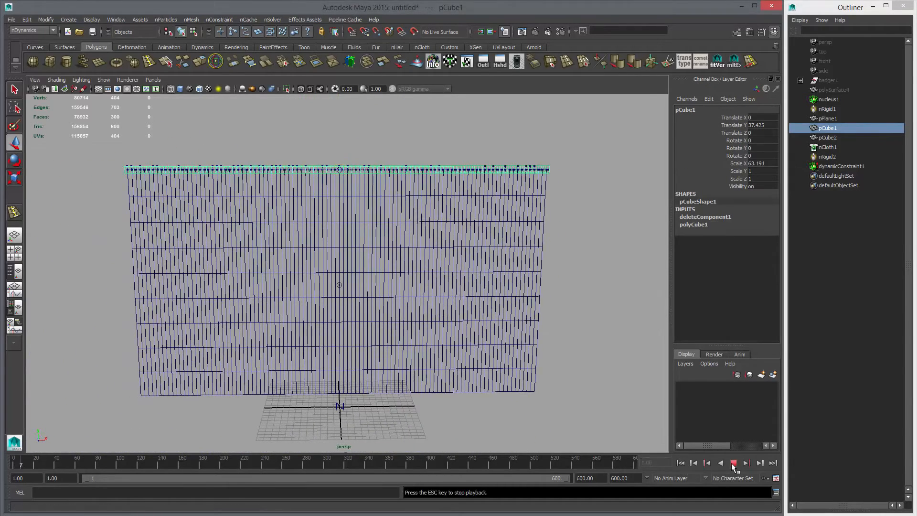
{"action": "left_click", "coordinate": [732, 462]}
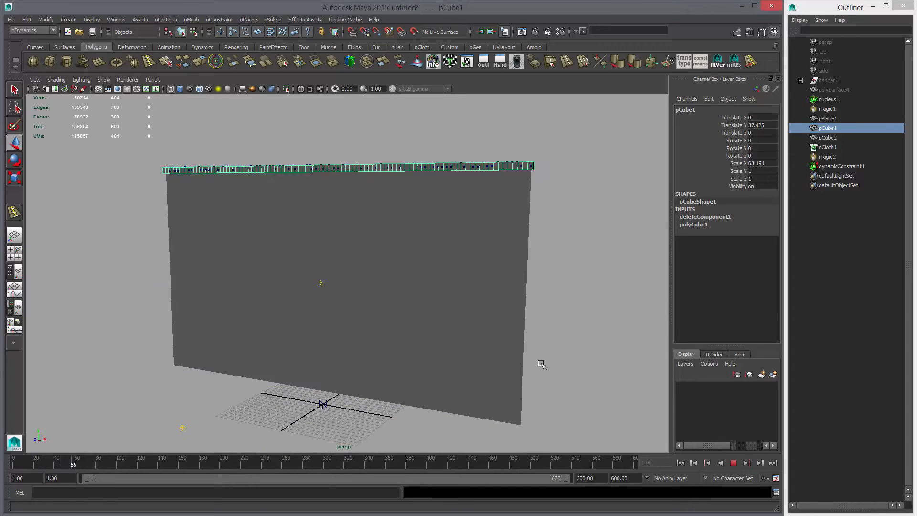
{"action": "left_click", "coordinate": [720, 462]}
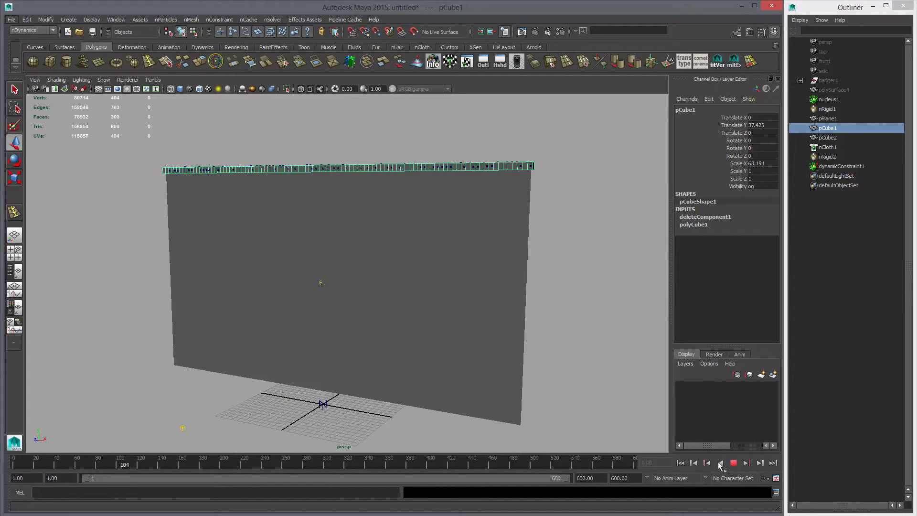
{"action": "left_click", "coordinate": [734, 462]}
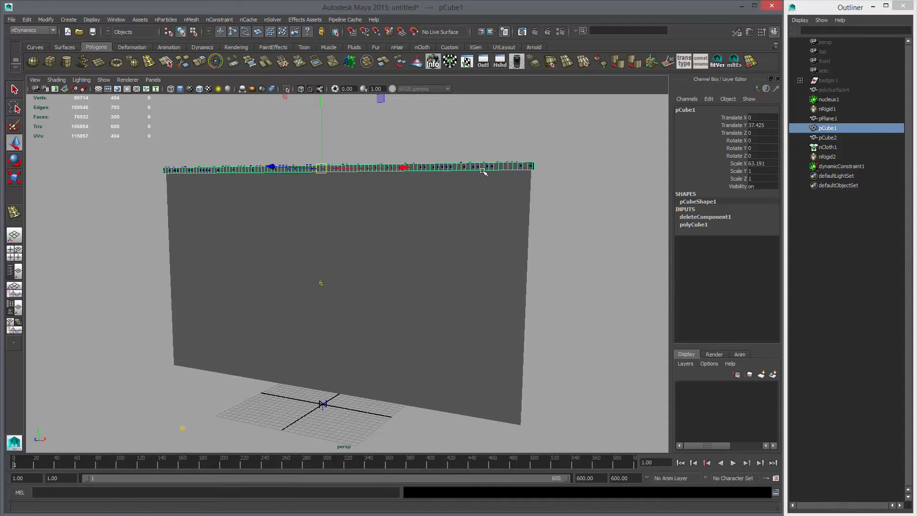
{"action": "left_click", "coordinate": [732, 462]}
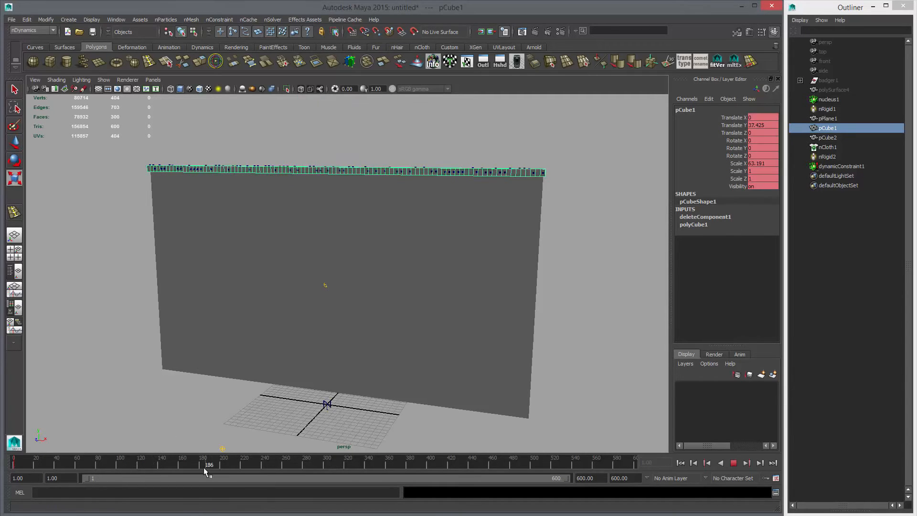
Undo the scaling of pCube1, delete it, and select pCube2 and the curtain plane
{"action": "left_click", "coordinate": [223, 460]}
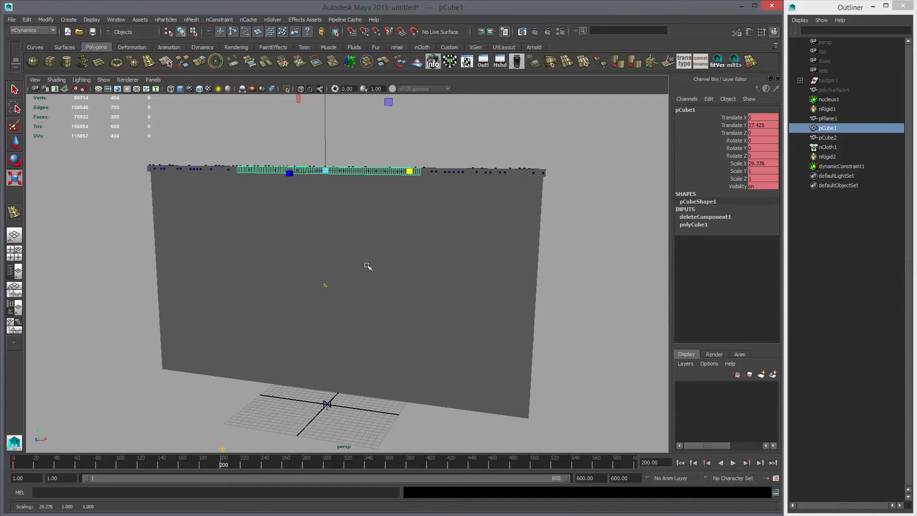
{"action": "left_click", "coordinate": [733, 463]}
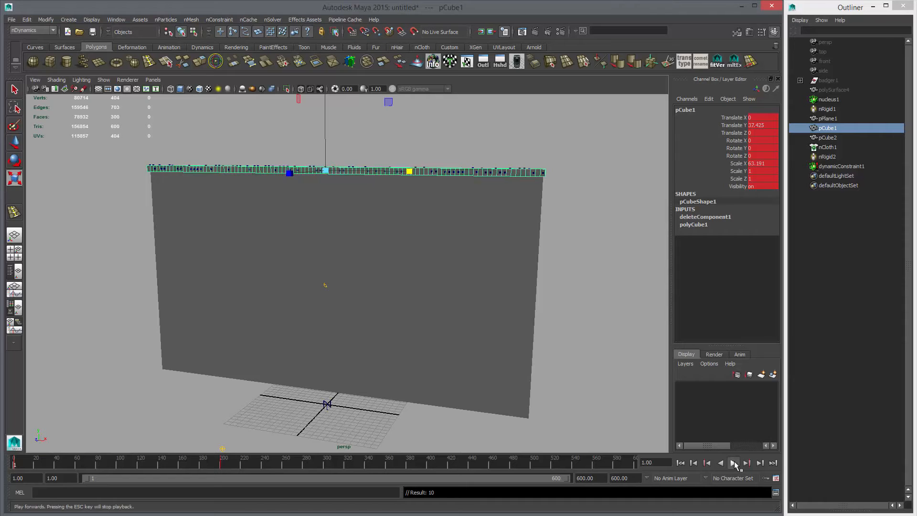
{"action": "left_click", "coordinate": [734, 462]}
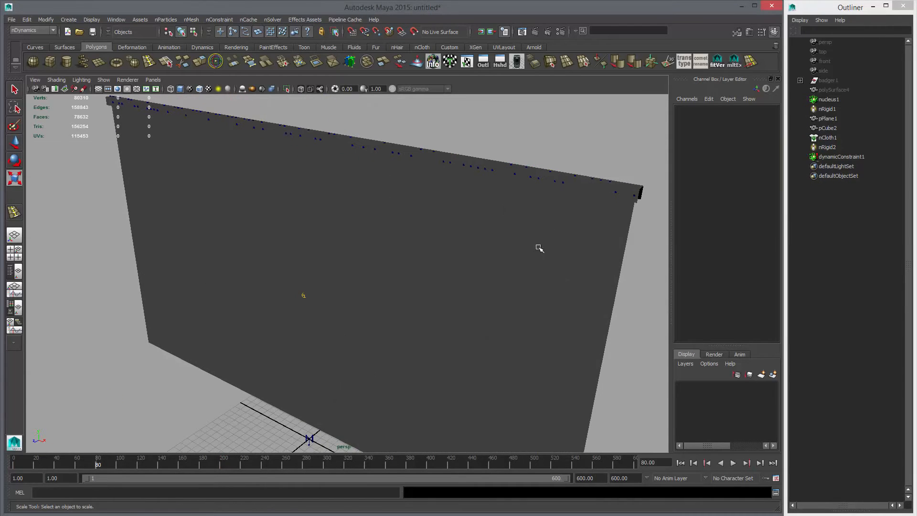
{"action": "left_click", "coordinate": [827, 127]}
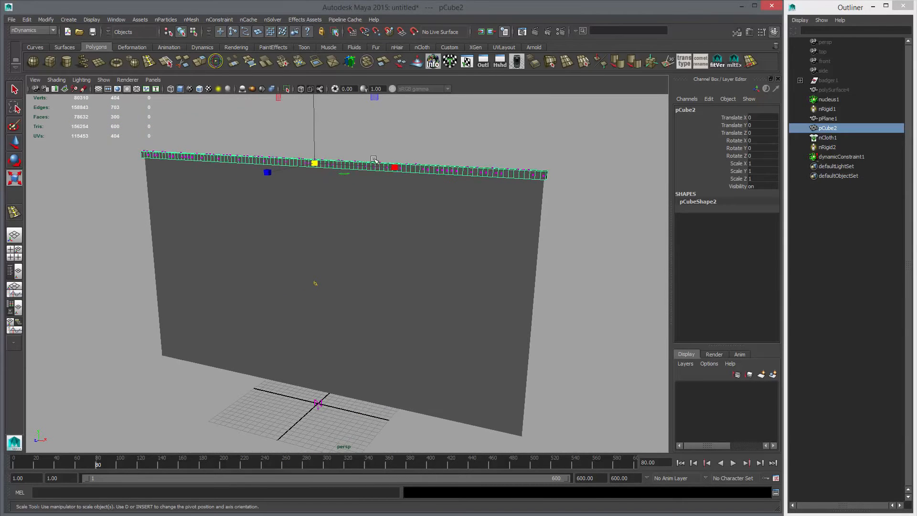
{"action": "left_click", "coordinate": [827, 119]}
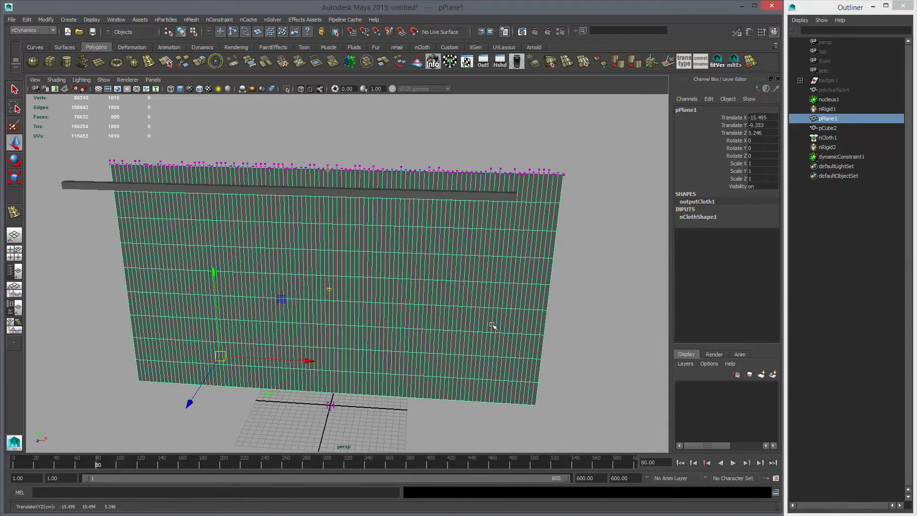
Scale pCube2 to about 0.468 in X, play so the curtain gathers into folds, then rewind
{"action": "left_click", "coordinate": [827, 127]}
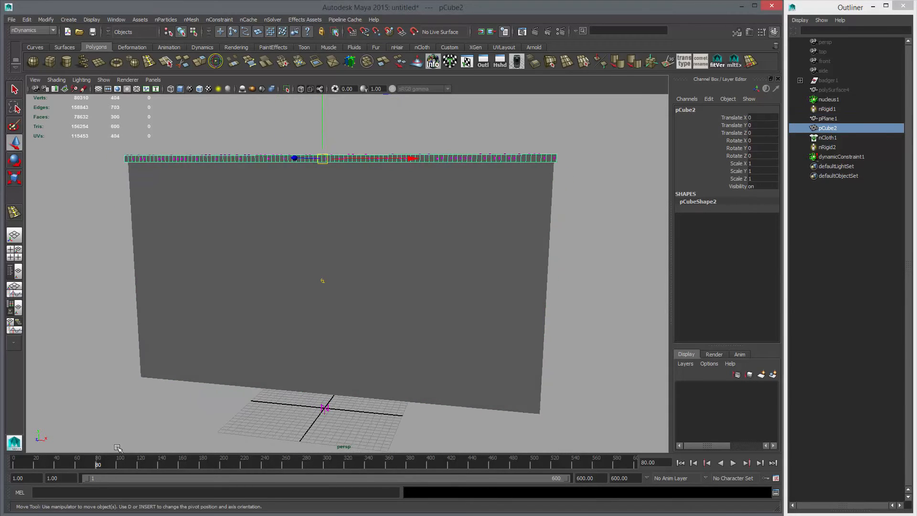
{"action": "left_click", "coordinate": [87, 462]}
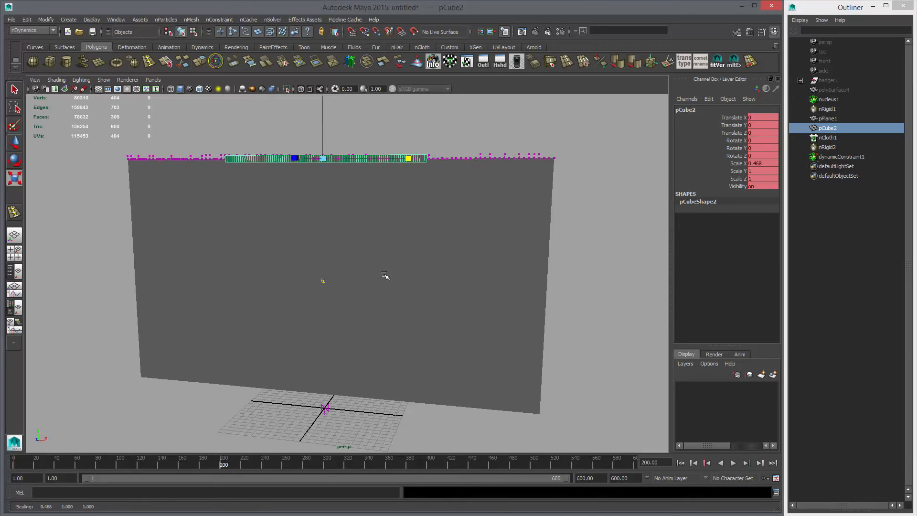
{"action": "left_click", "coordinate": [693, 462]}
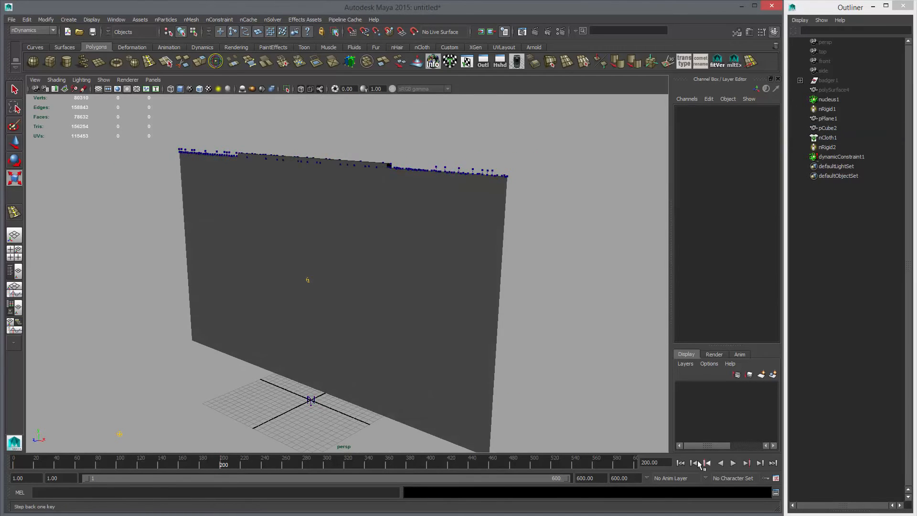
{"action": "left_click", "coordinate": [733, 462]}
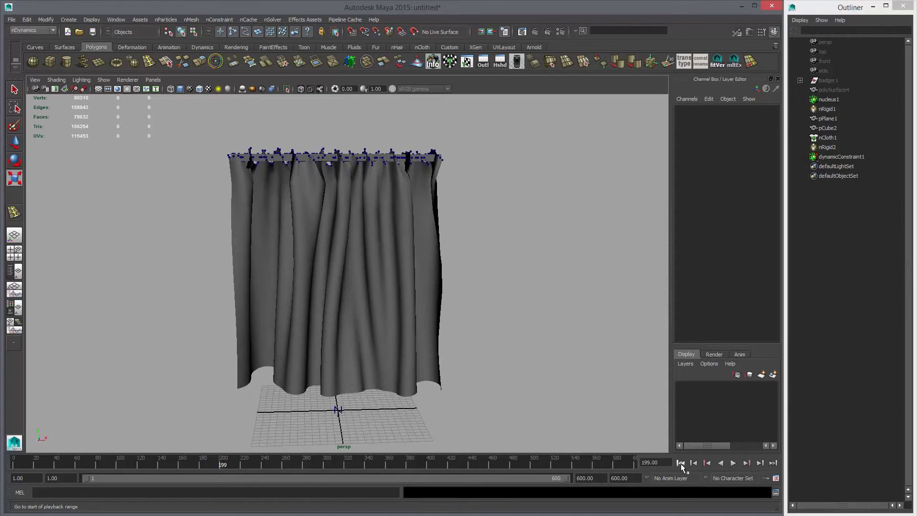
{"action": "left_click", "coordinate": [679, 463]}
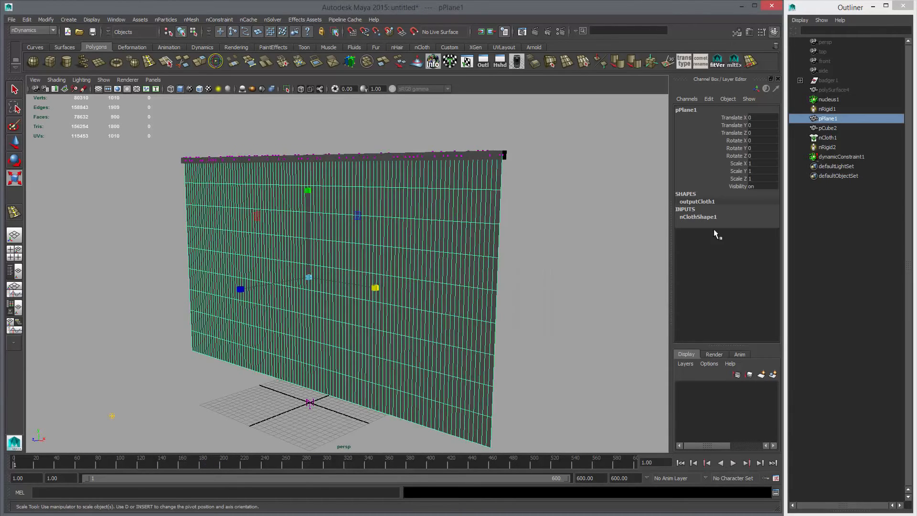
Set nClothShape1 Thickness to 0.01 and replay the simulation for finer folds
{"action": "left_click", "coordinate": [697, 217]}
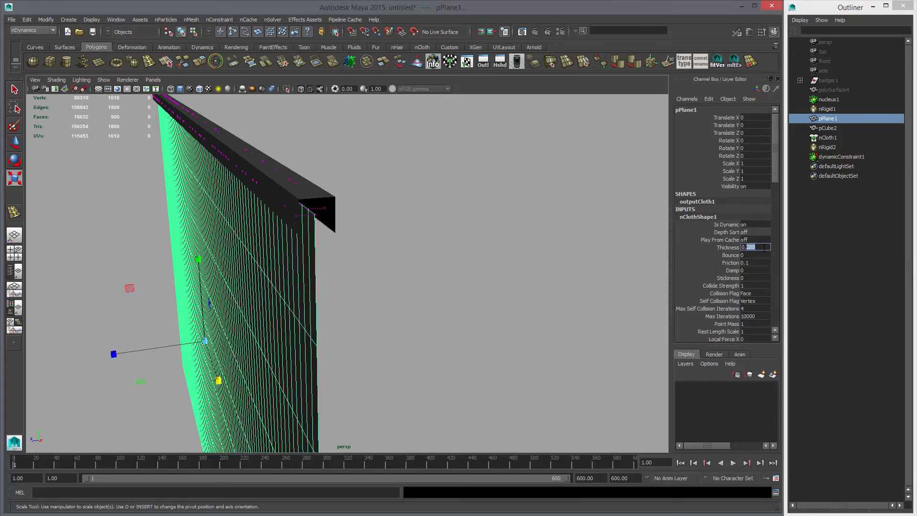
{"action": "type", "text": "0.01"}
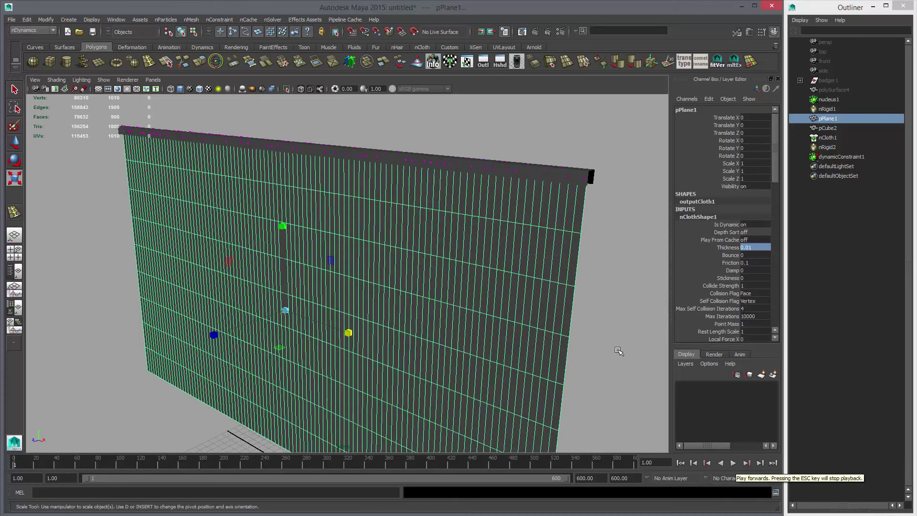
{"action": "left_click", "coordinate": [732, 462]}
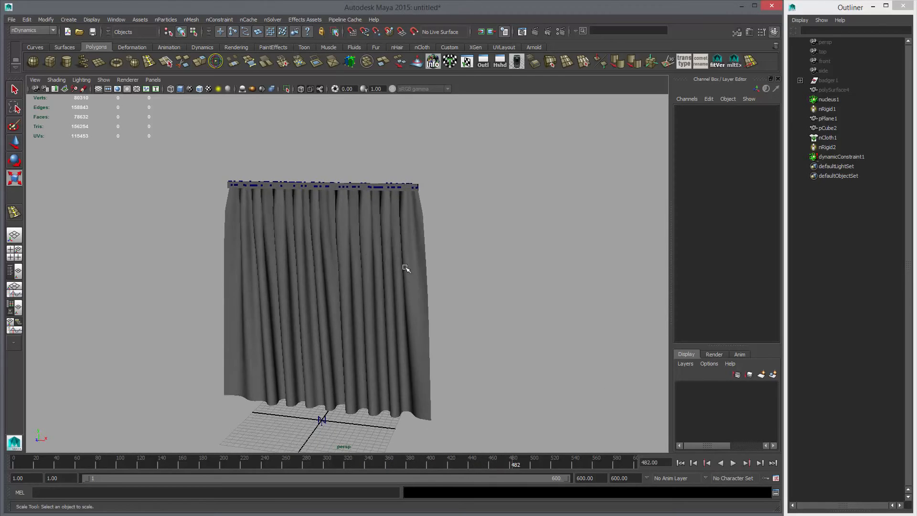
Create a new nCache for the curtain, replacing the existing cache file, and play it back
{"action": "left_click", "coordinate": [247, 19]}
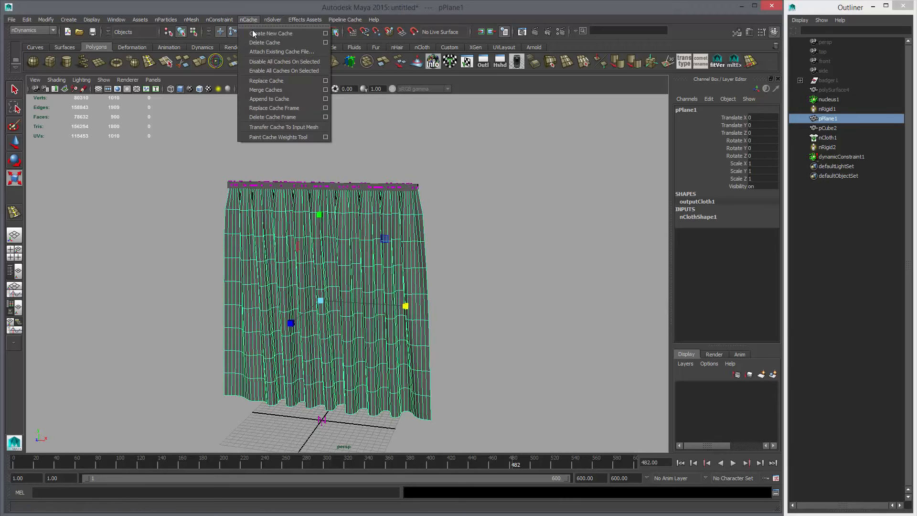
{"action": "left_click", "coordinate": [270, 34]}
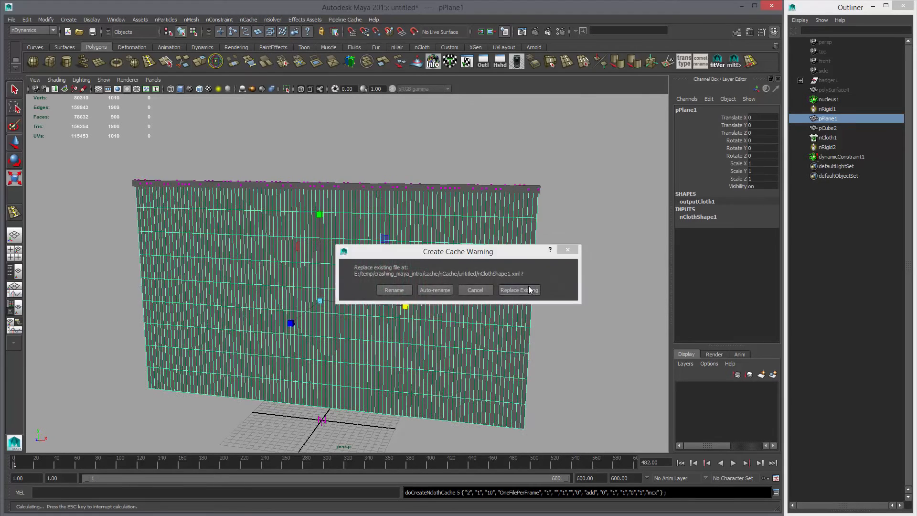
{"action": "left_click", "coordinate": [518, 289]}
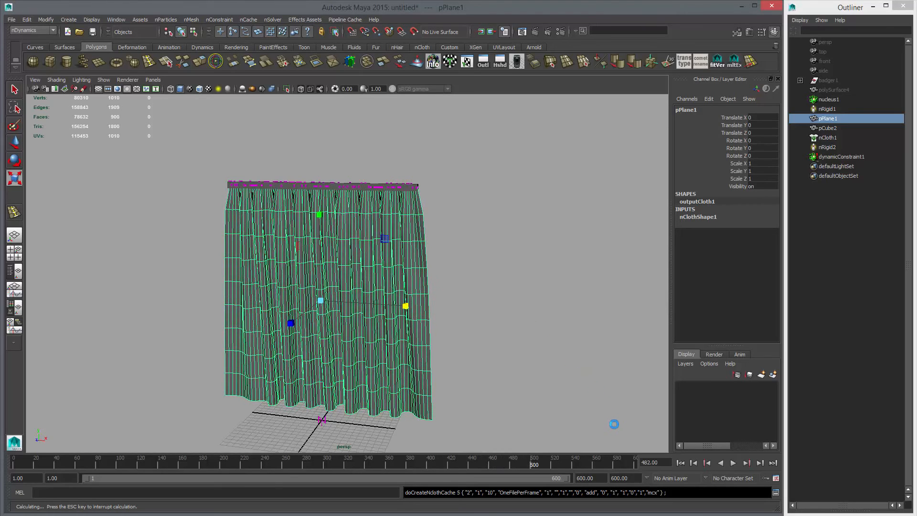
{"action": "left_click", "coordinate": [733, 462]}
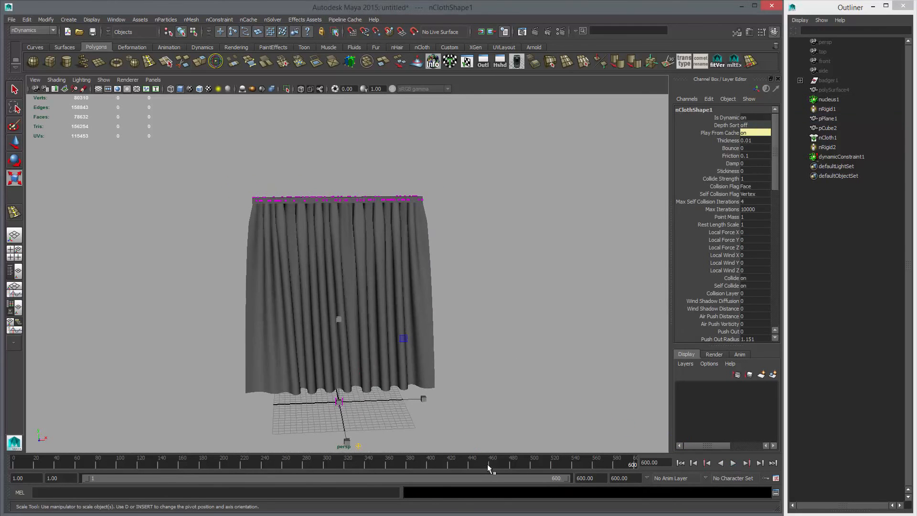
{"action": "left_click", "coordinate": [732, 463]}
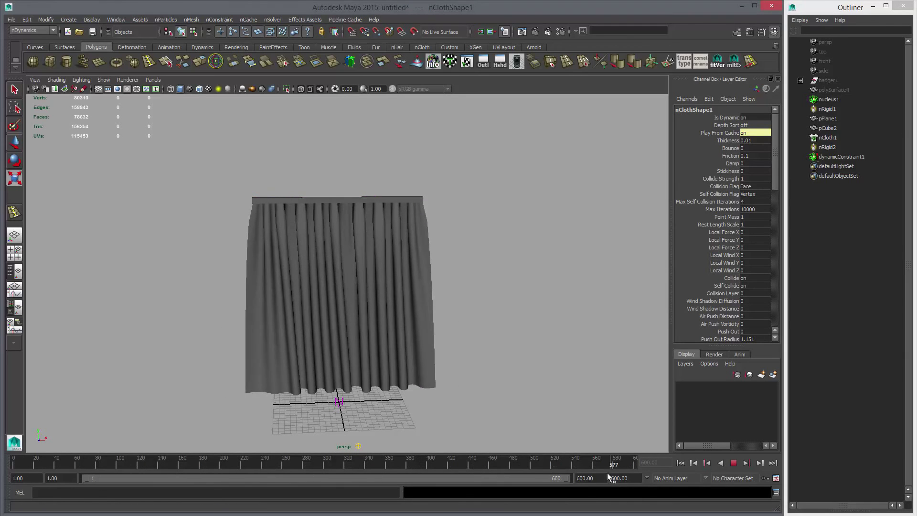
{"action": "left_click", "coordinate": [759, 463]}
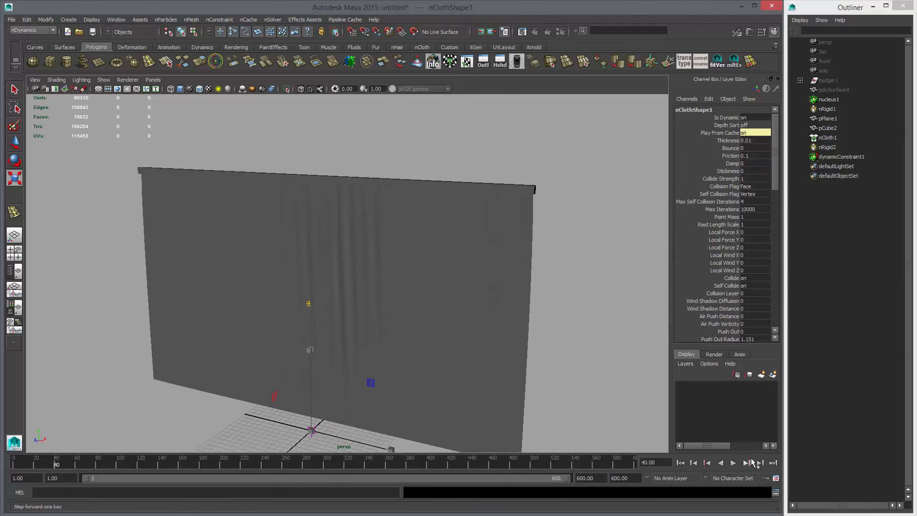
{"action": "left_click", "coordinate": [733, 462]}
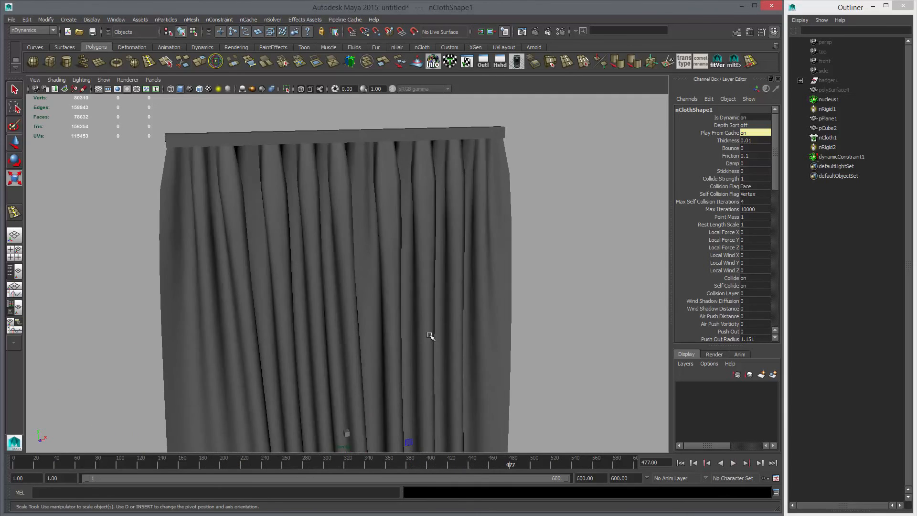
{"action": "left_click", "coordinate": [828, 119]}
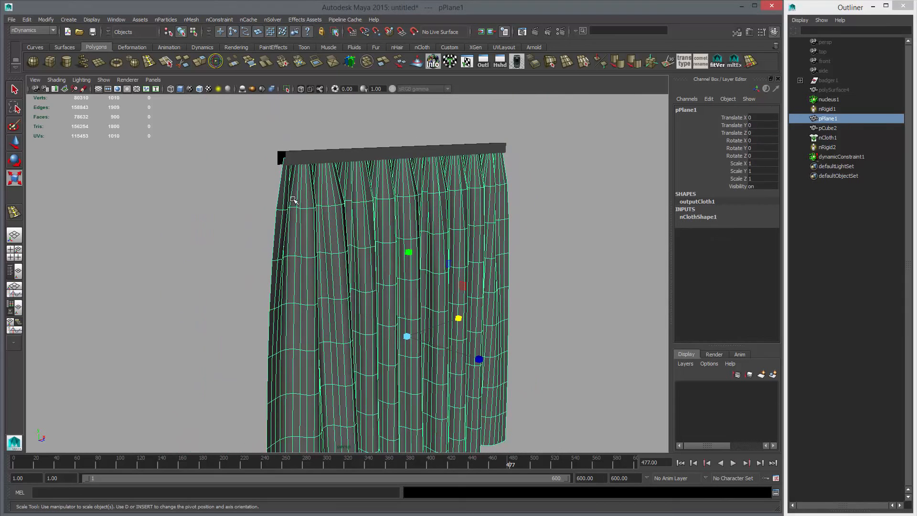